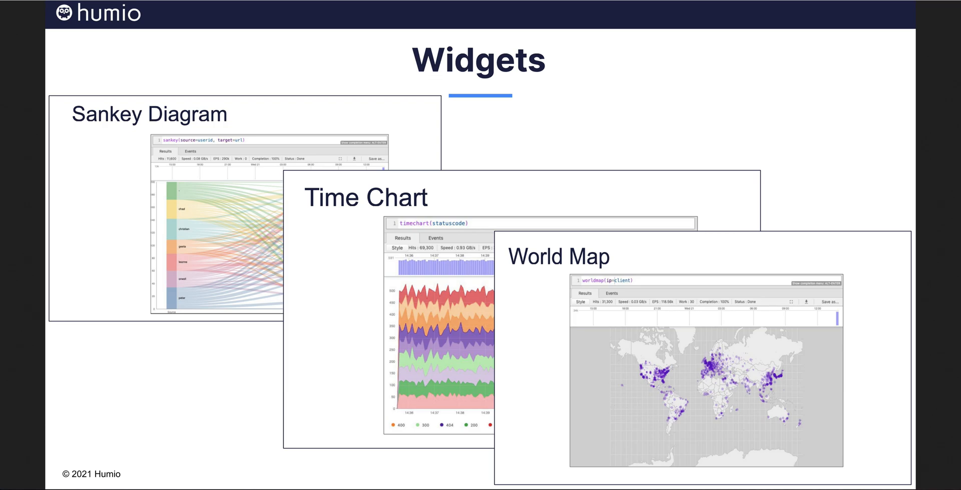
# Step: Advance past the widget-overview slide to the live sandbox search of the last 24 hours' web logs
pyautogui.press('right')
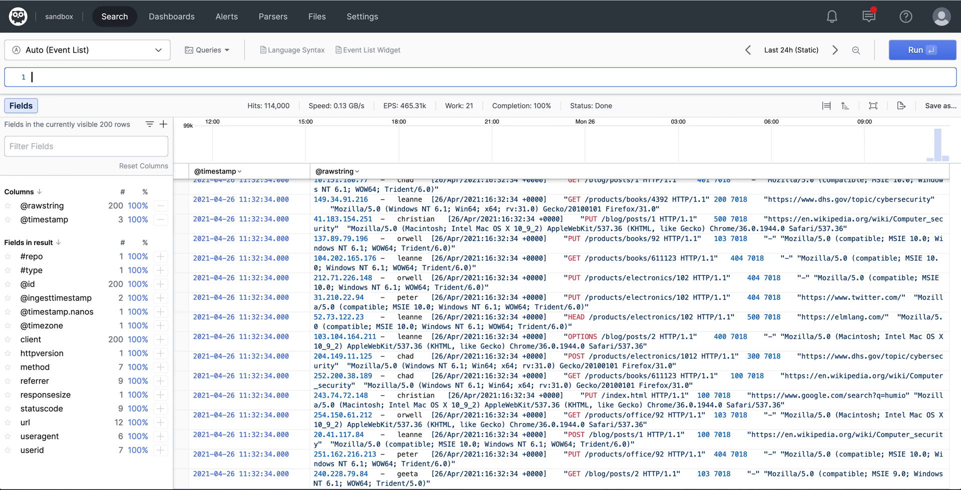
pyautogui.moveTo(223, 4)
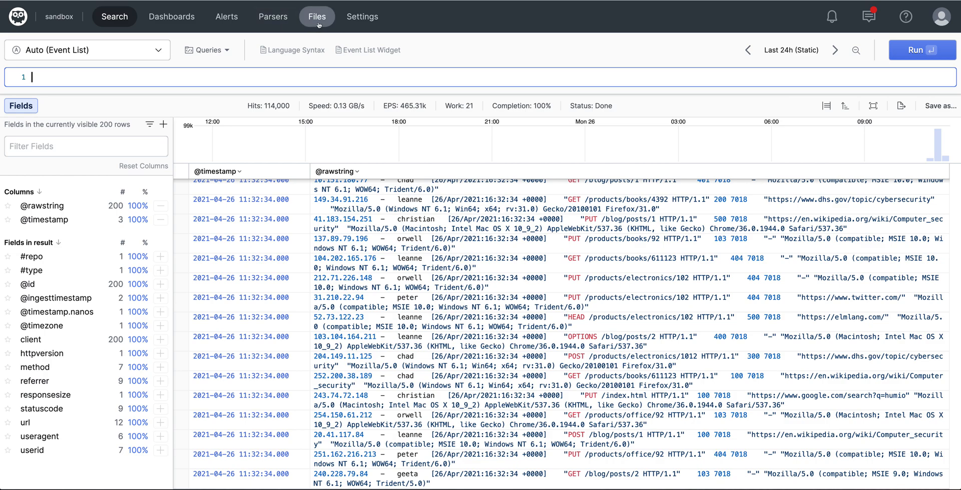
# Step: Review the httpstatus.csv lookup file of codes and status texts under Files, then return to Search
pyautogui.click(318, 17)
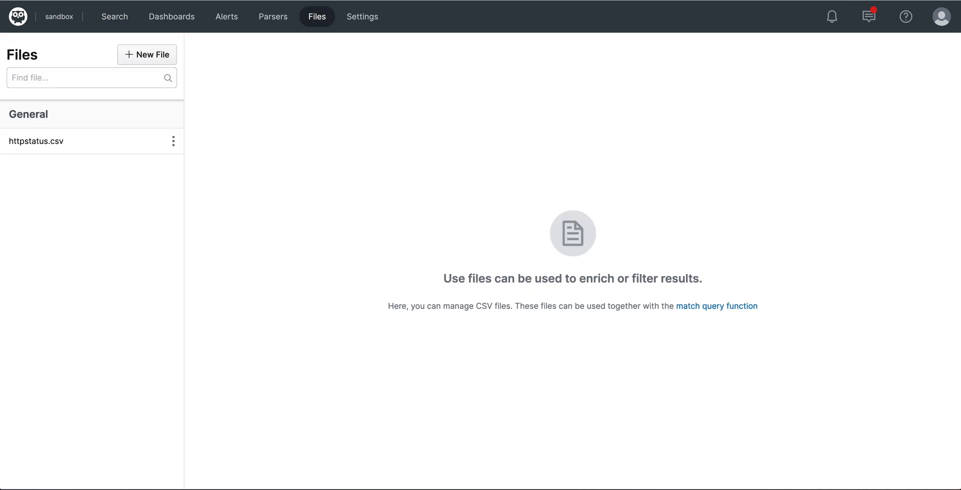
pyautogui.moveTo(114, 39)
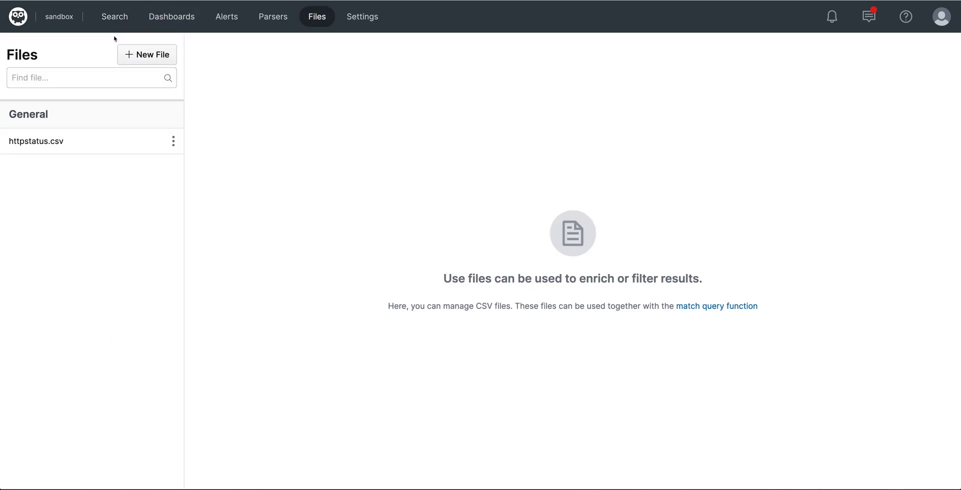
pyautogui.click(146, 54)
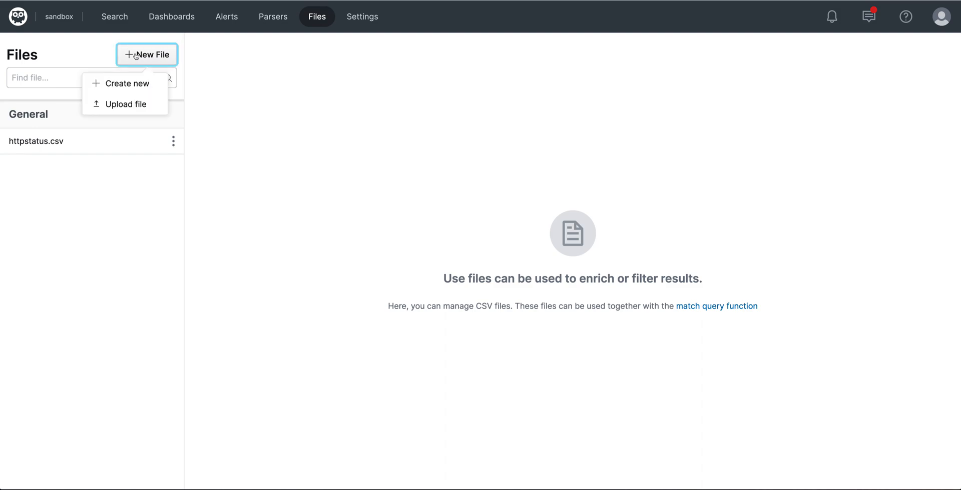
pyautogui.click(36, 141)
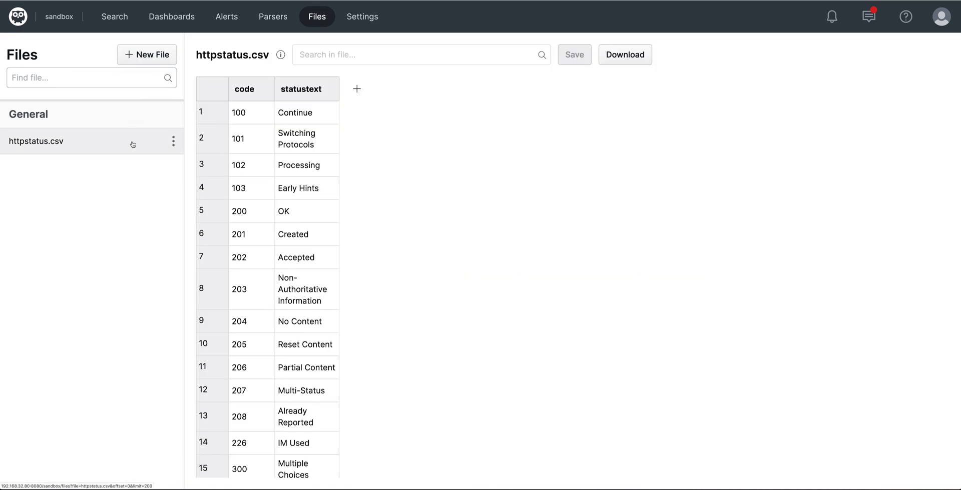
pyautogui.click(250, 112)
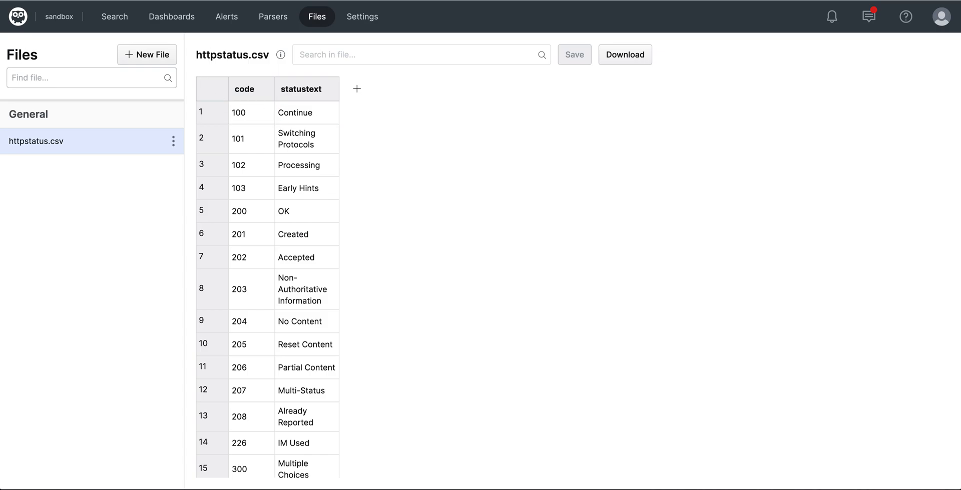
pyautogui.click(115, 17)
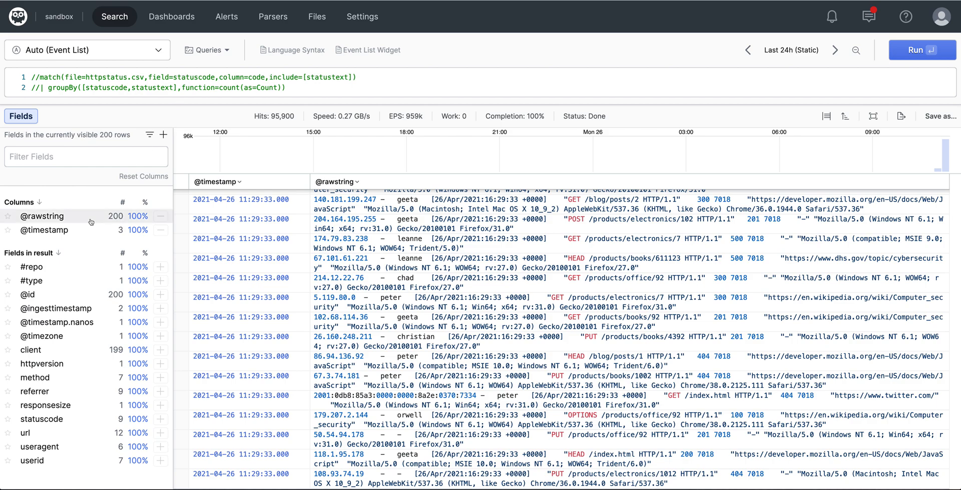
# Step: Enable the match(httpstatus.csv) and groupBy lines, checking statuscode and statustext values, to get counts per code and text
pyautogui.click(32, 419)
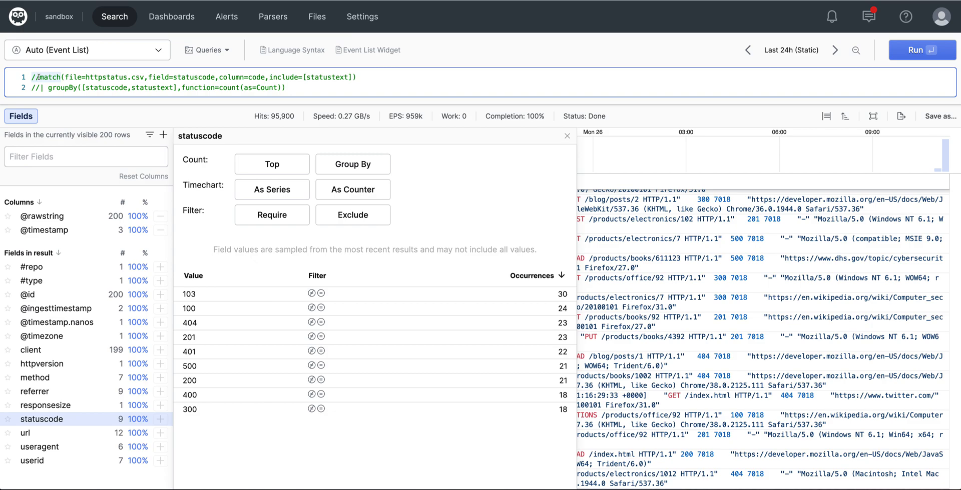
pyautogui.click(922, 50)
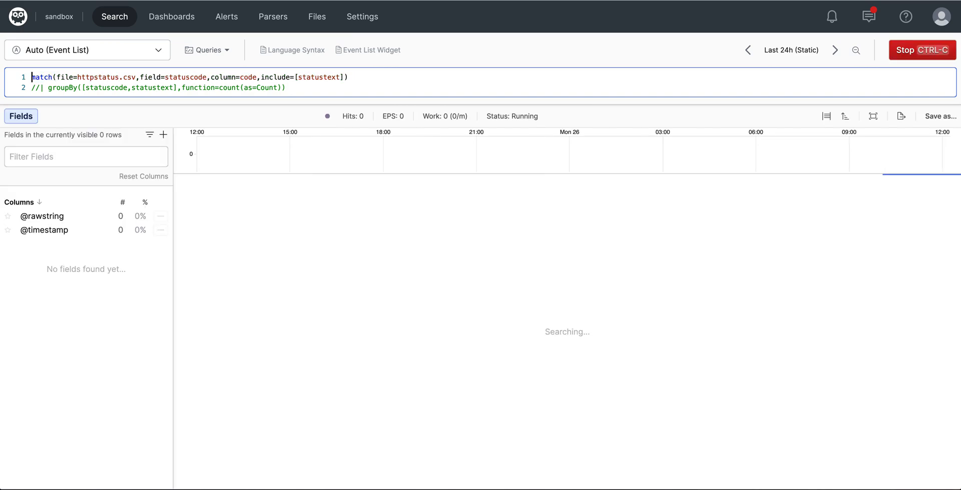
pyautogui.click(44, 419)
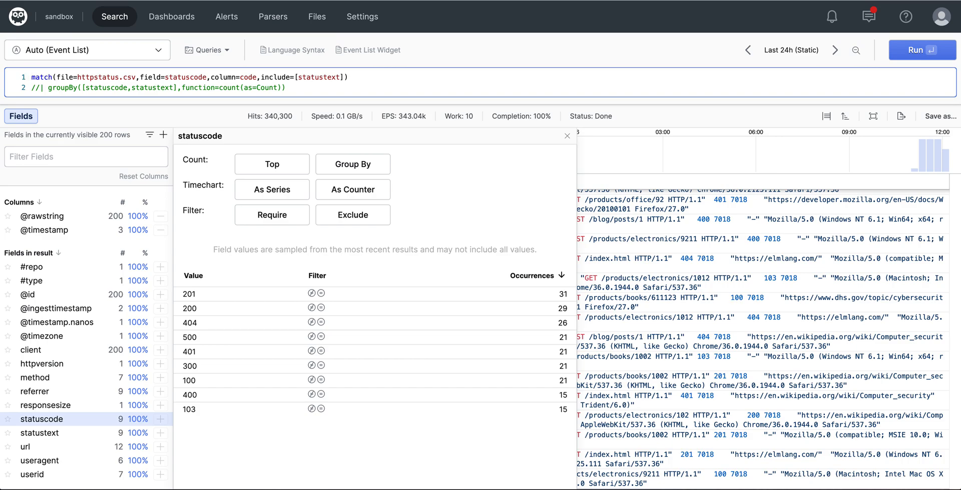
pyautogui.moveTo(39, 433)
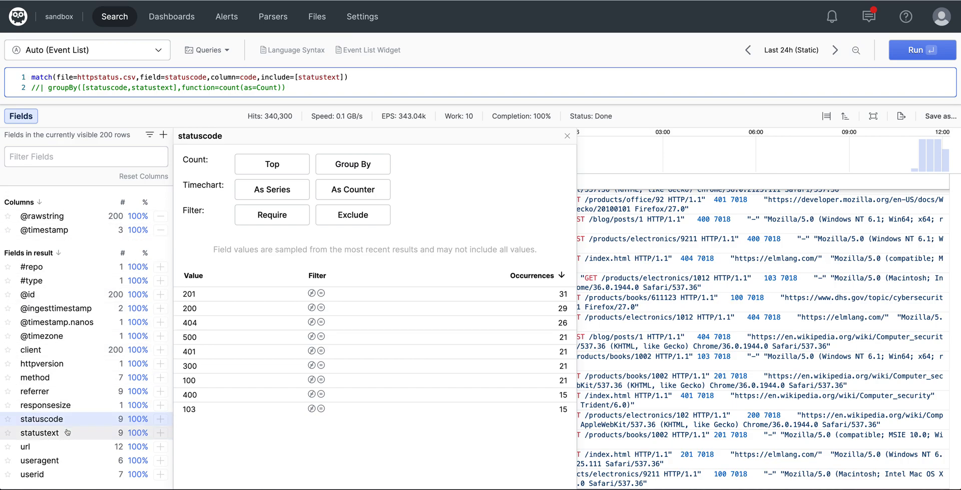
pyautogui.click(39, 432)
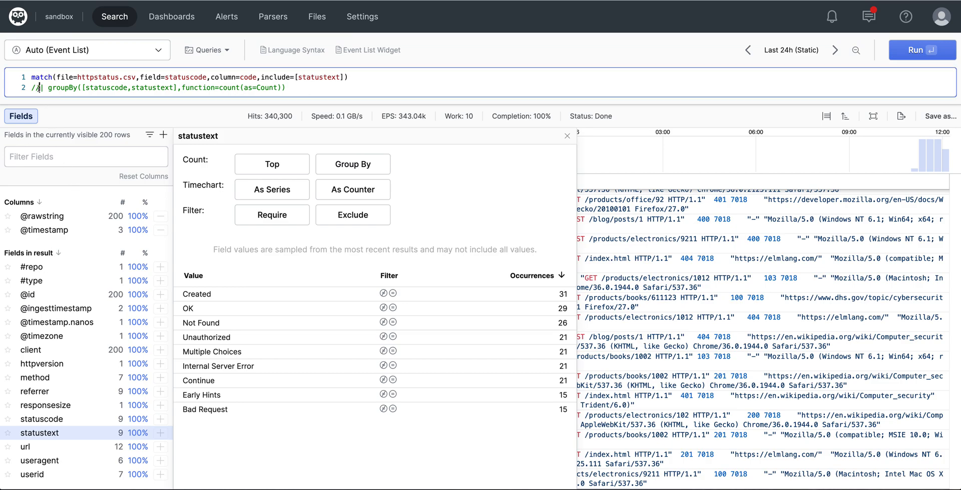
pyautogui.click(922, 50)
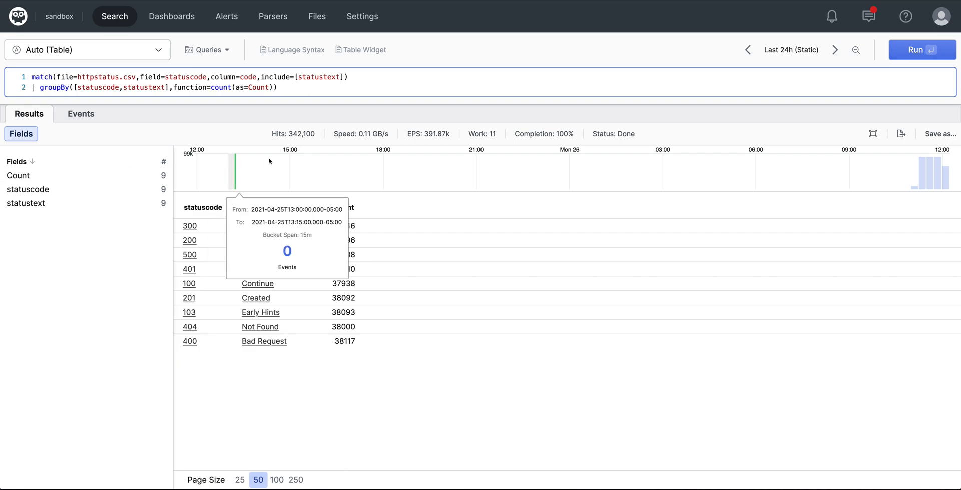
pyautogui.moveTo(424, 86)
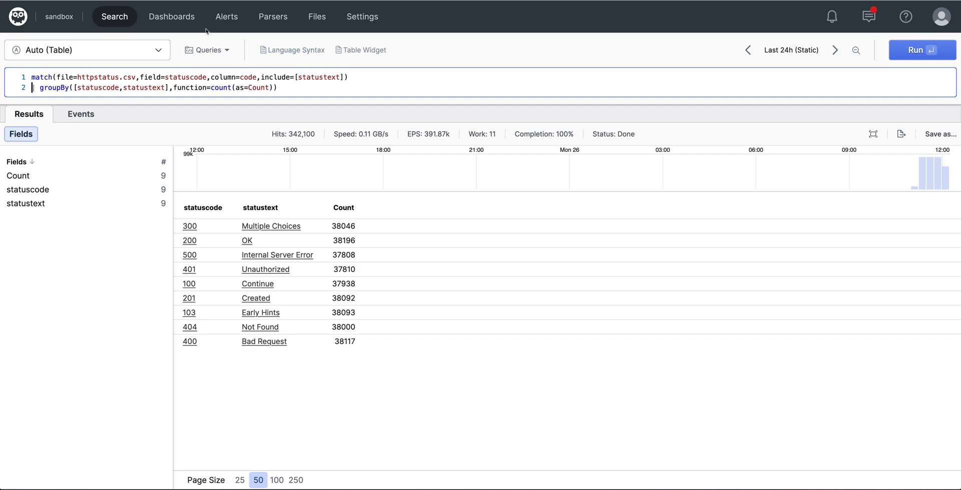
# Step: Confirm no dashboards exist yet and return to the status-code results table
pyautogui.click(171, 17)
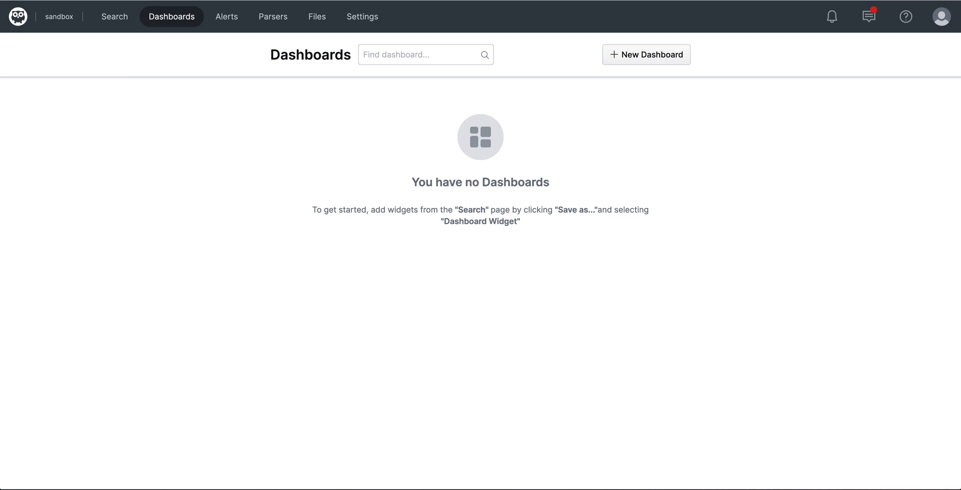
pyautogui.click(114, 17)
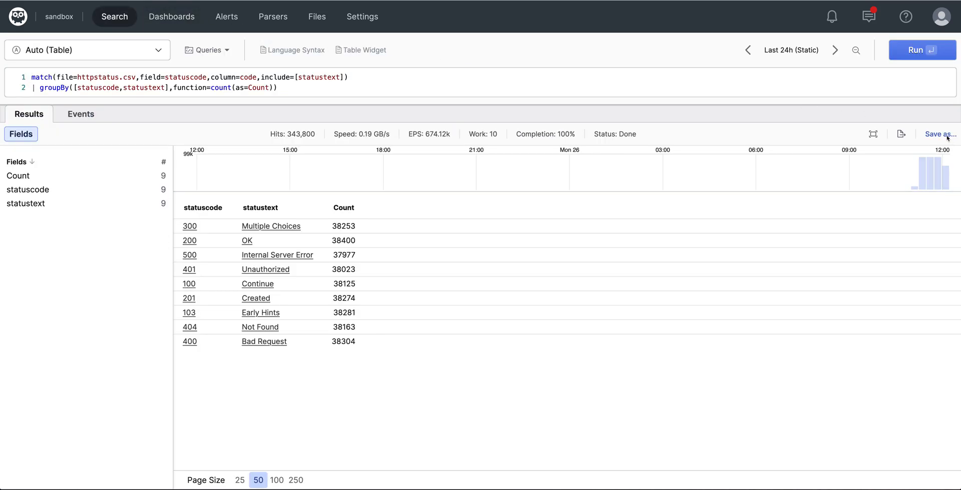
# Step: Save the table as a 'Status Codes' widget on a new dashboard named 'Website Performance'
pyautogui.click(941, 134)
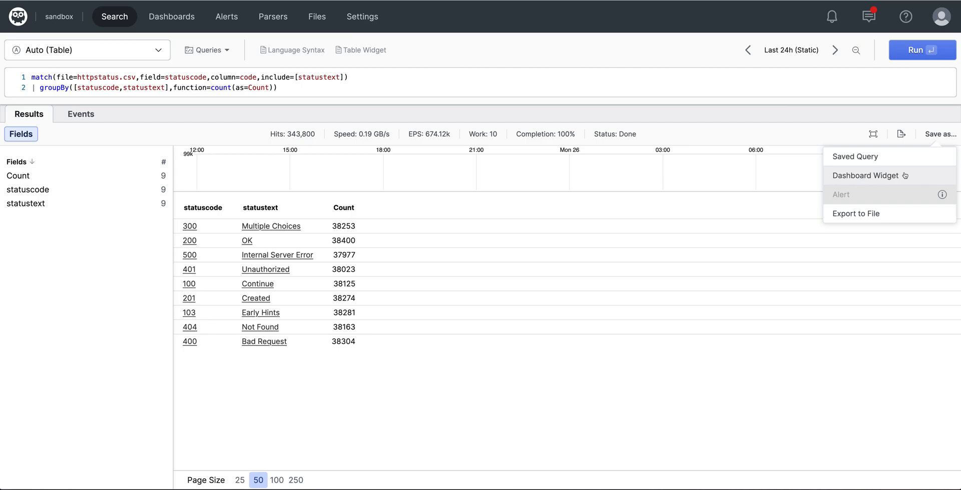
pyautogui.click(865, 176)
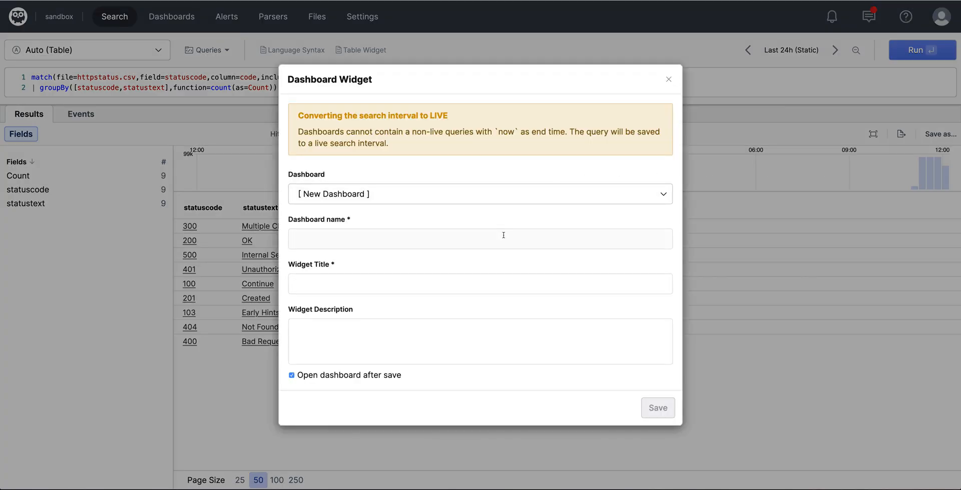
pyautogui.click(479, 238)
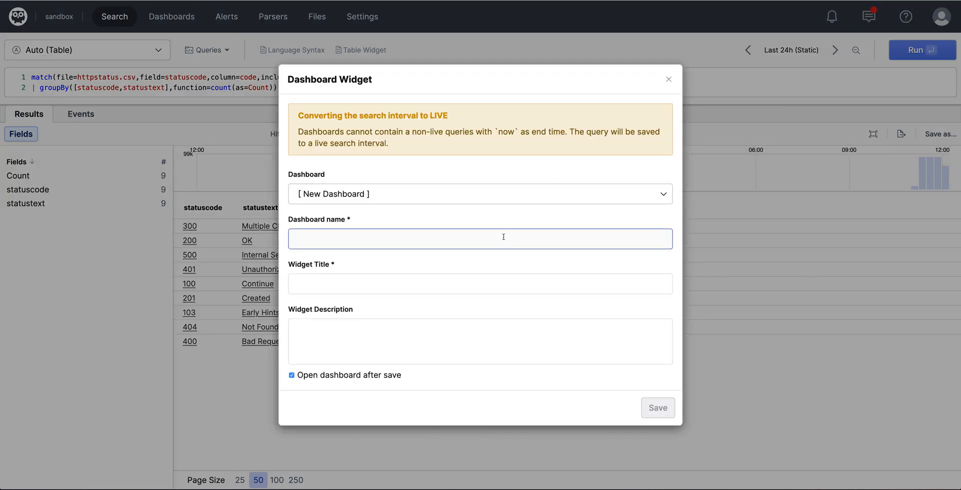
pyautogui.write('We')
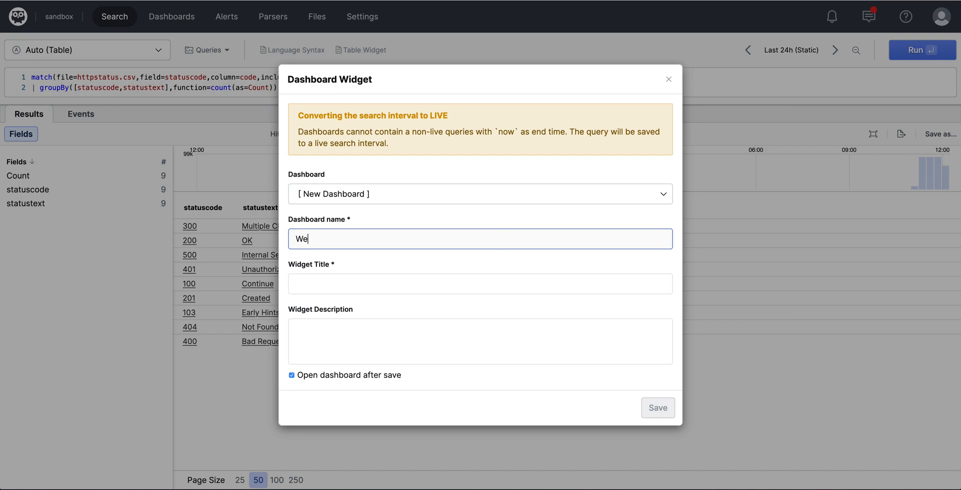
pyautogui.write('bstir')
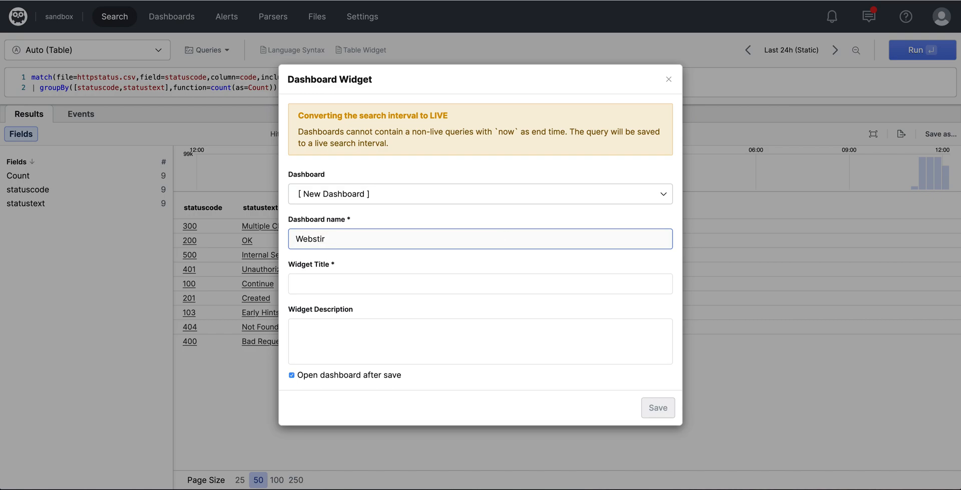
pyautogui.write('Website')
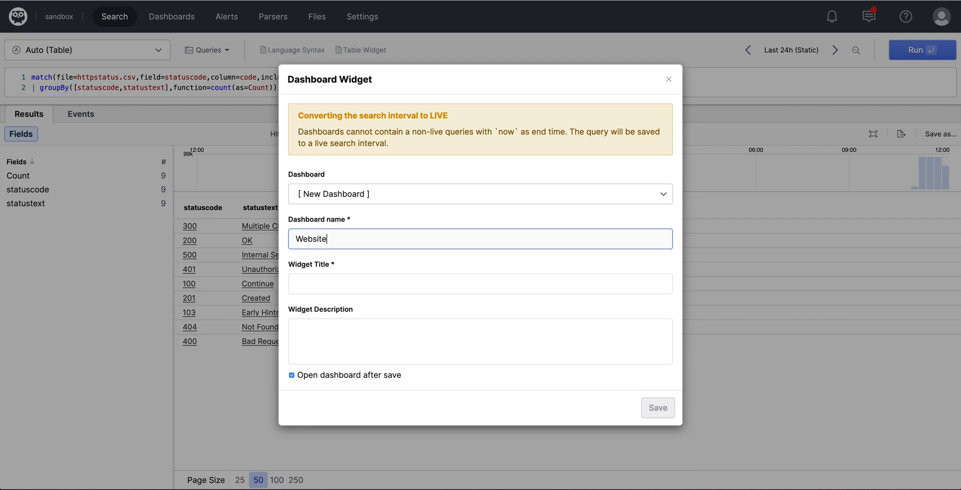
pyautogui.write('Perfor')
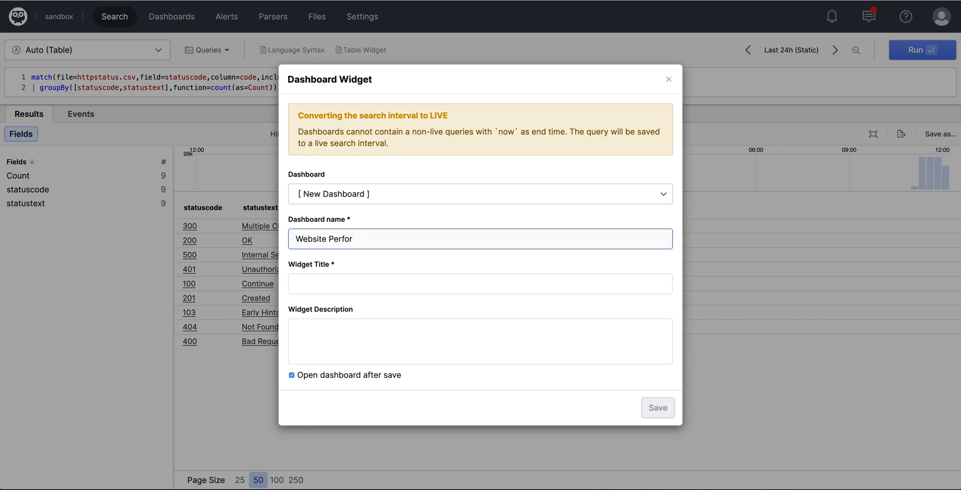
pyautogui.write('mance')
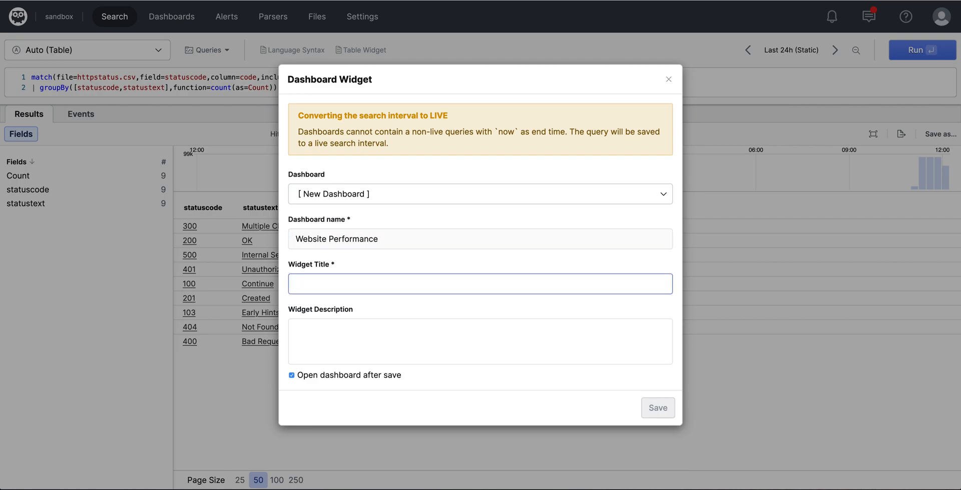
pyautogui.write('Stat')
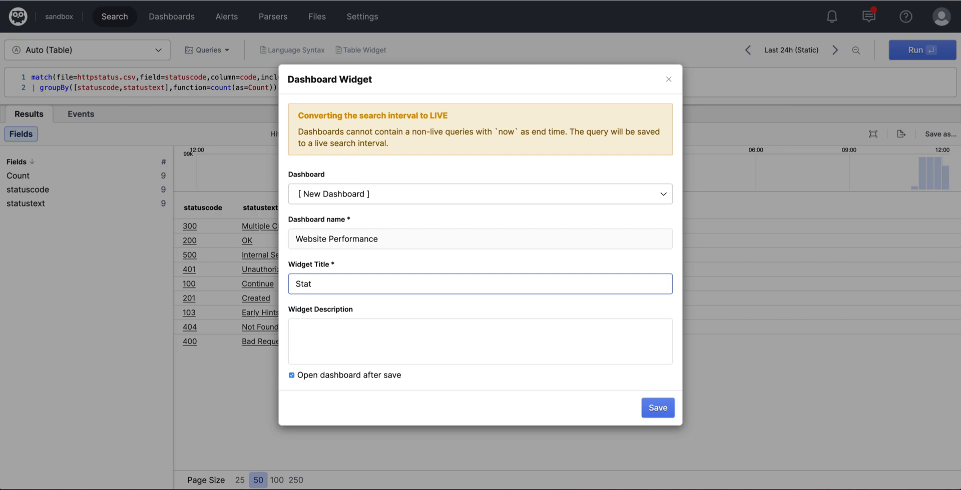
pyautogui.write('us C')
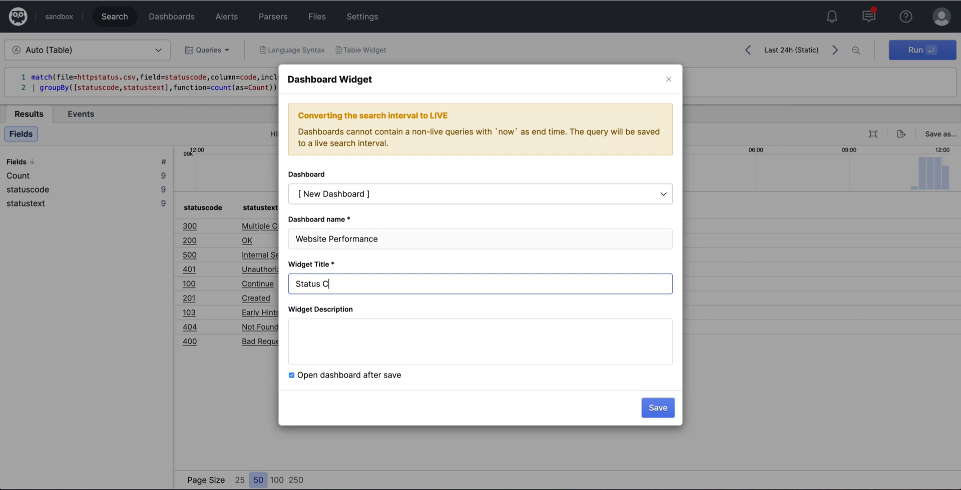
pyautogui.write('odes')
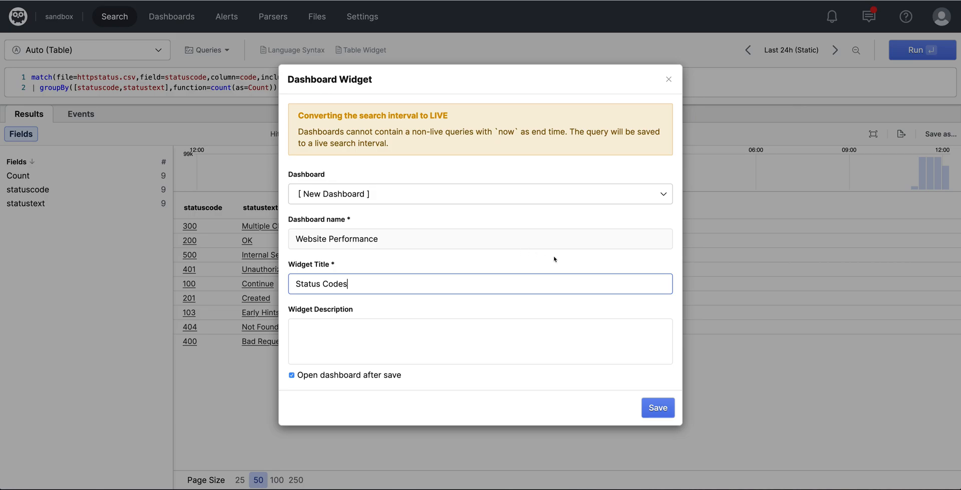
pyautogui.click(656, 407)
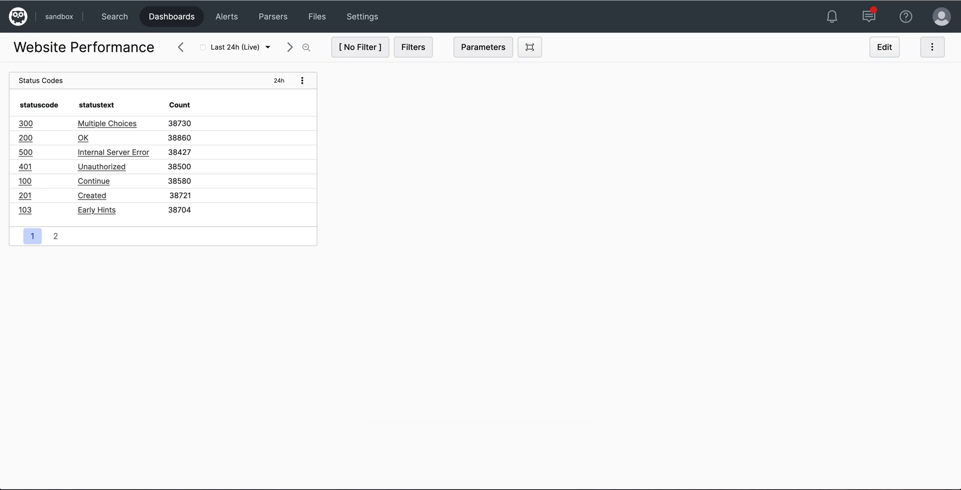
# Step: Run the statuscode>=400 product-page timechart query limited to the last 5 minutes
pyautogui.click(114, 17)
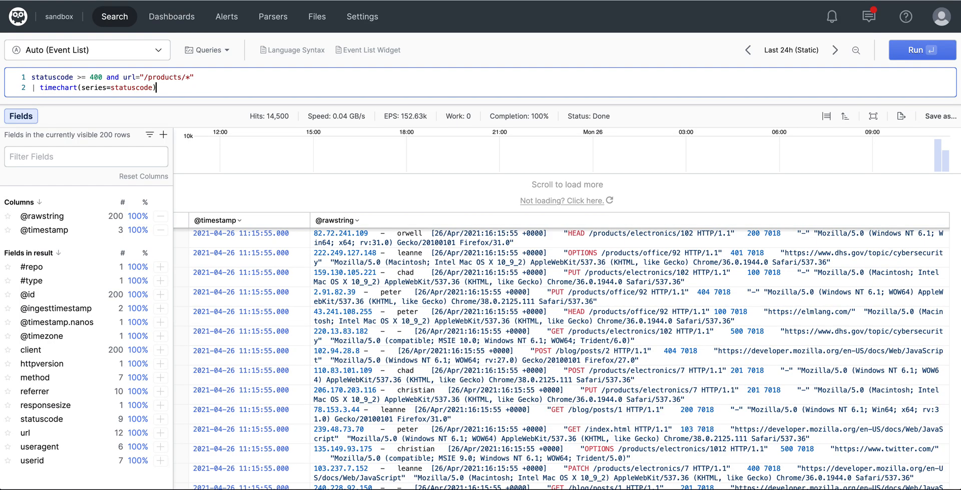
pyautogui.click(922, 50)
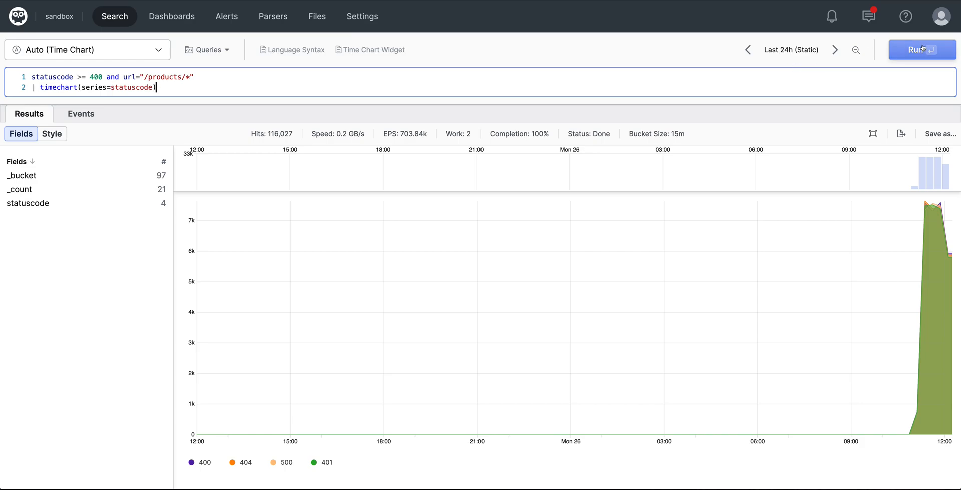
pyautogui.click(791, 50)
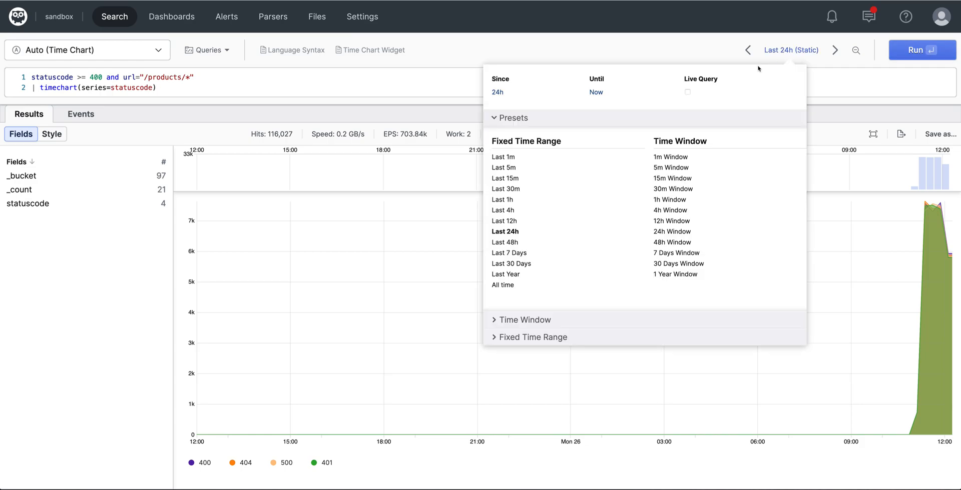
pyautogui.click(504, 167)
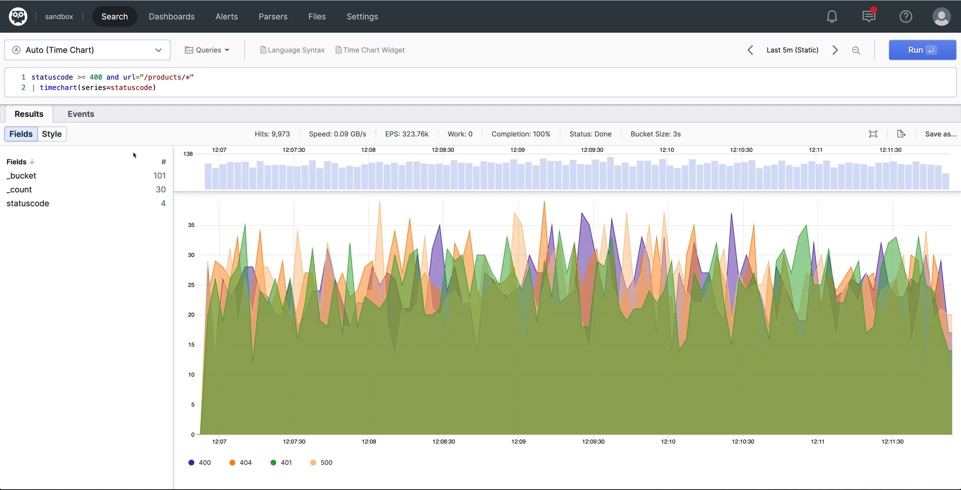
# Step: Set the chart's Stacking style to Stack so the status-code series render as stacked areas
pyautogui.click(51, 134)
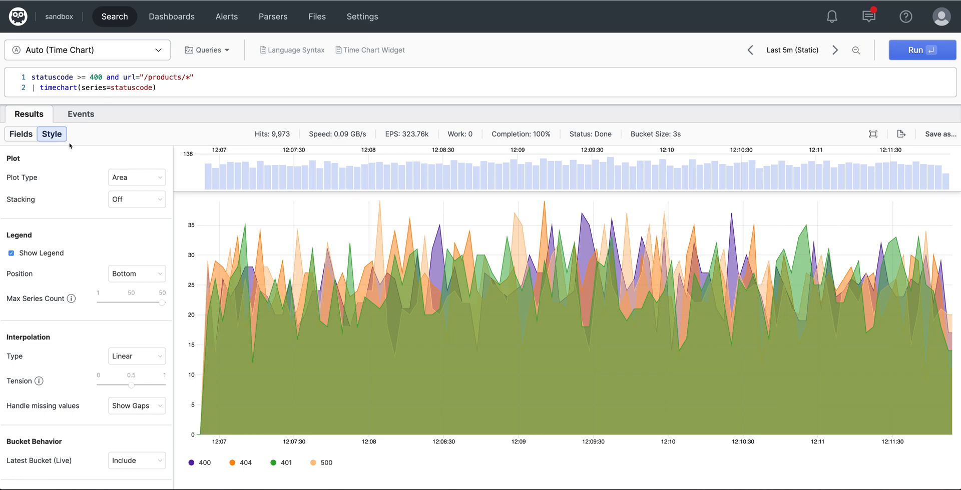
pyautogui.click(136, 177)
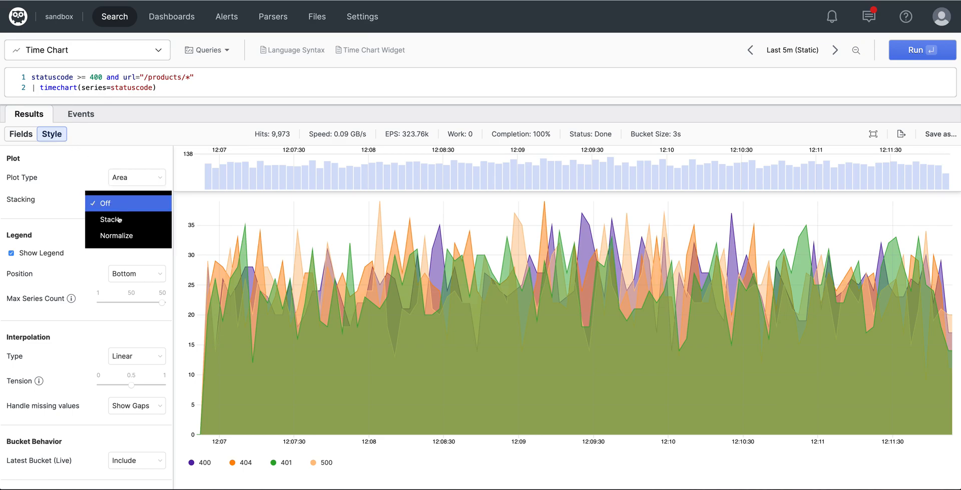
pyautogui.click(111, 219)
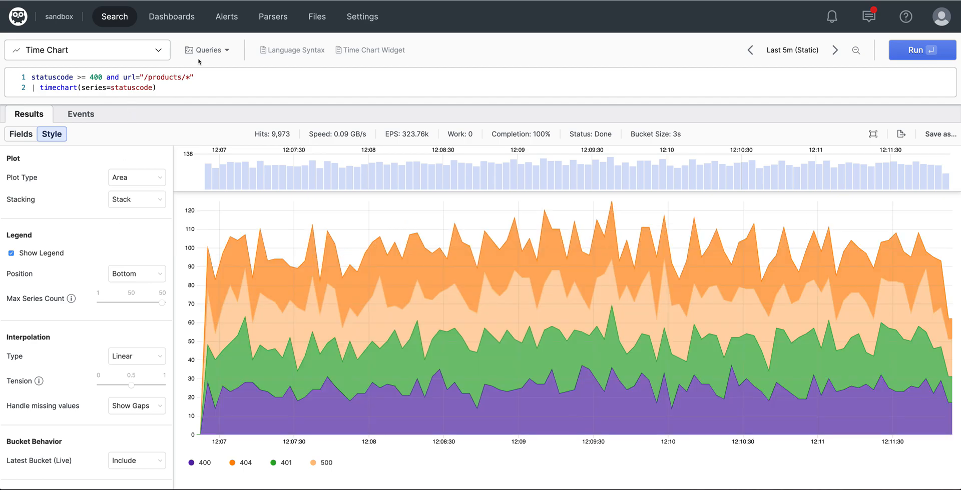
pyautogui.moveTo(898, 75)
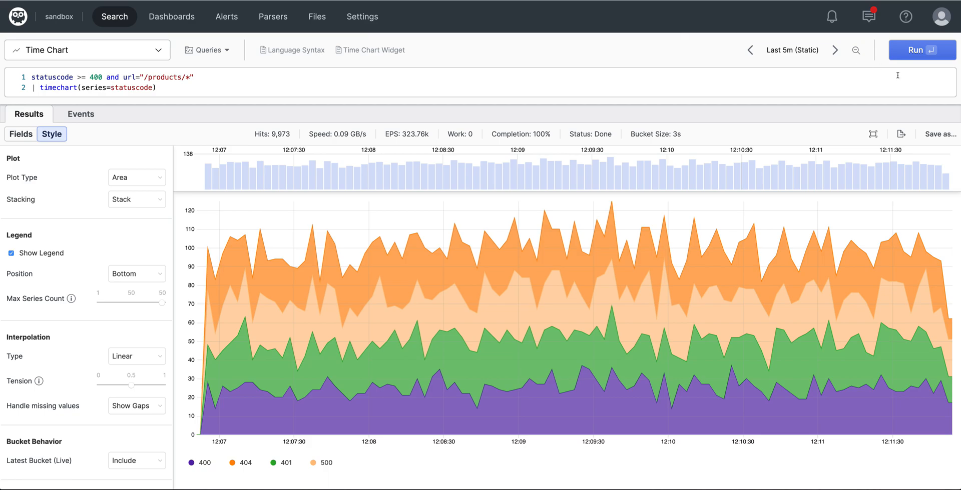
# Step: Save the chart as an 'Errors on the Product Page' widget on the Website Performance dashboard
pyautogui.click(943, 134)
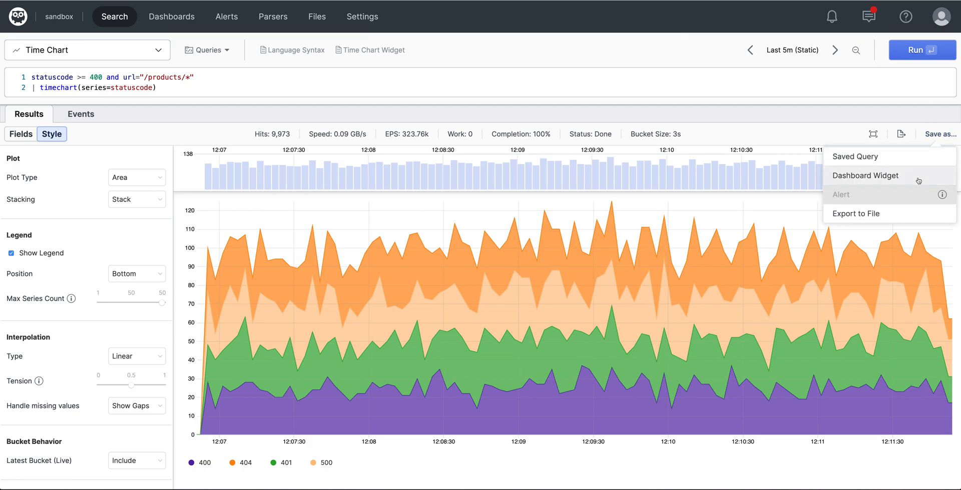
pyautogui.click(864, 175)
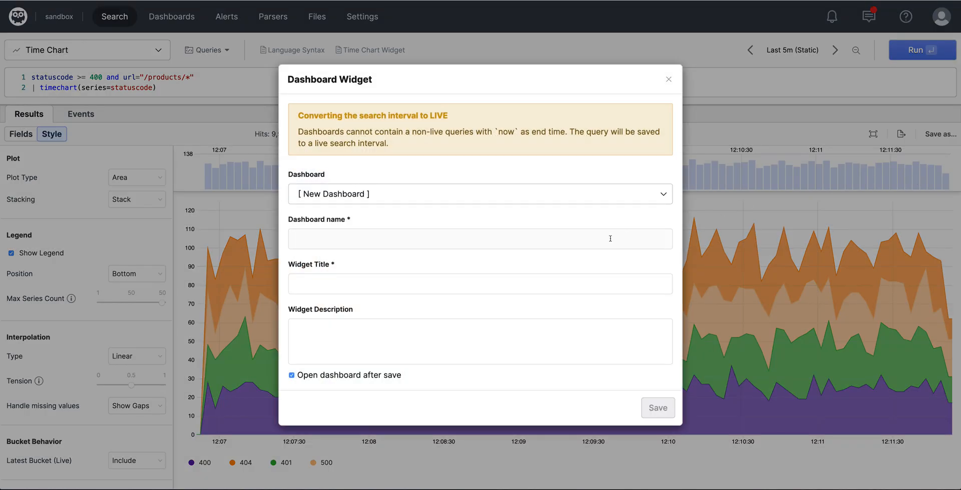
pyautogui.click(479, 194)
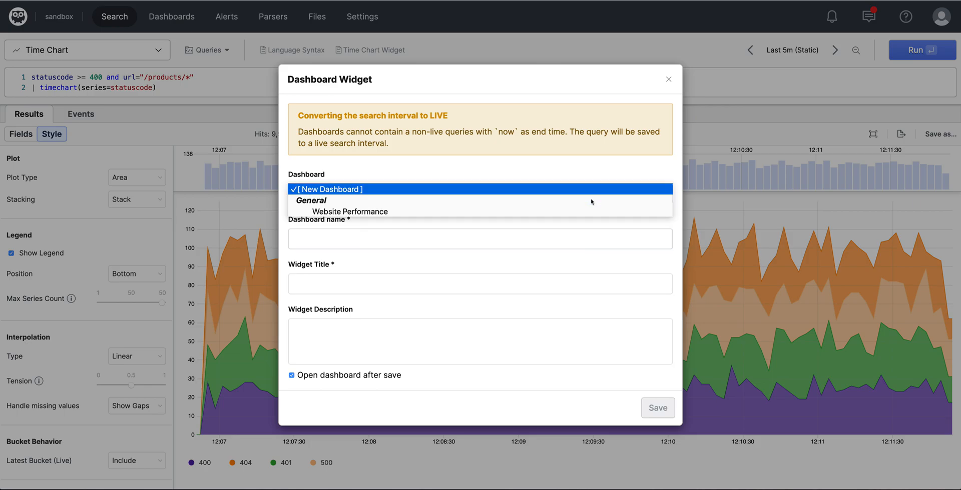
pyautogui.click(349, 211)
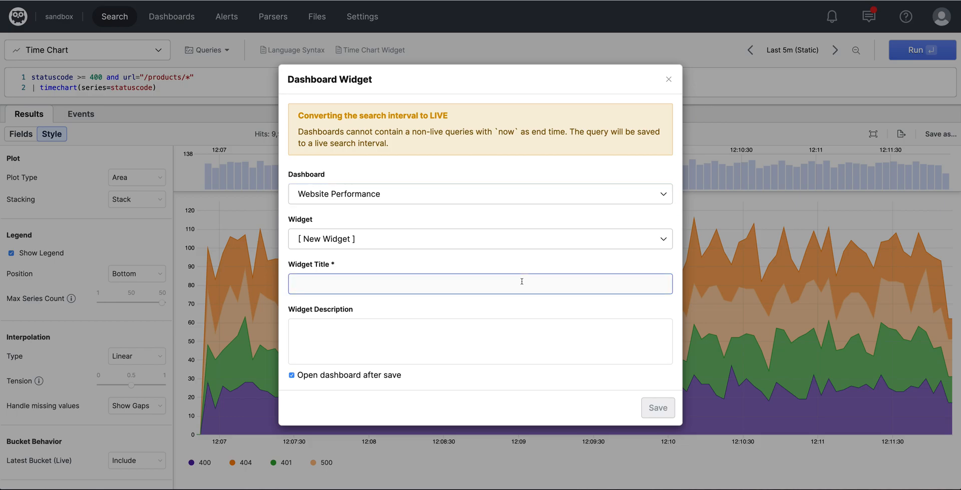
pyautogui.write('Errors on the')
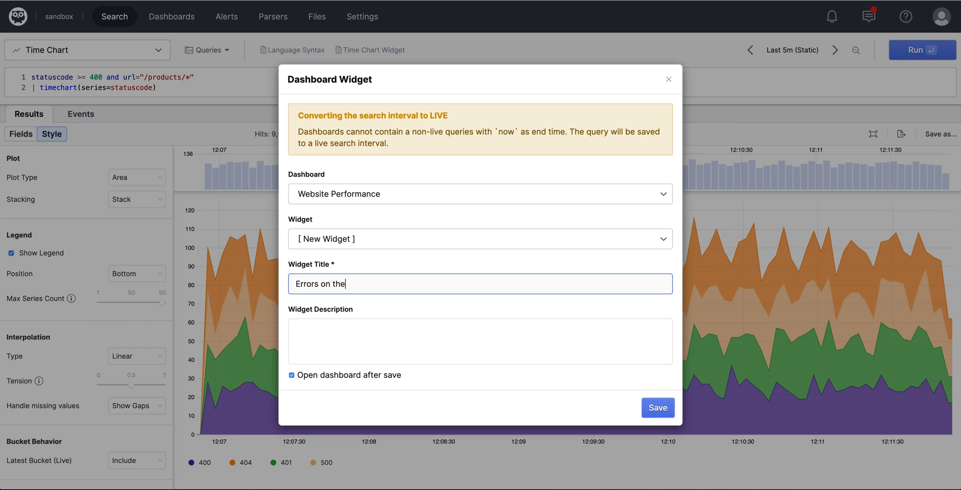
pyautogui.write('Produc')
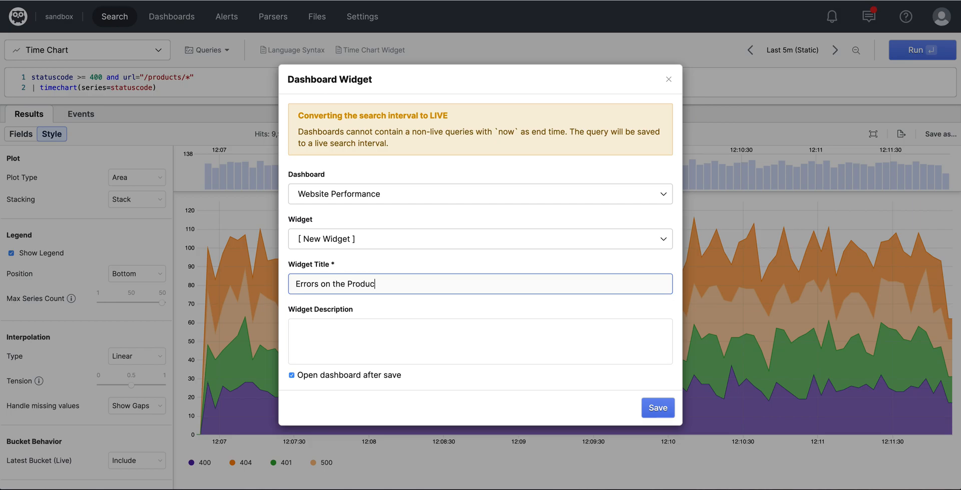
pyautogui.write('t Page')
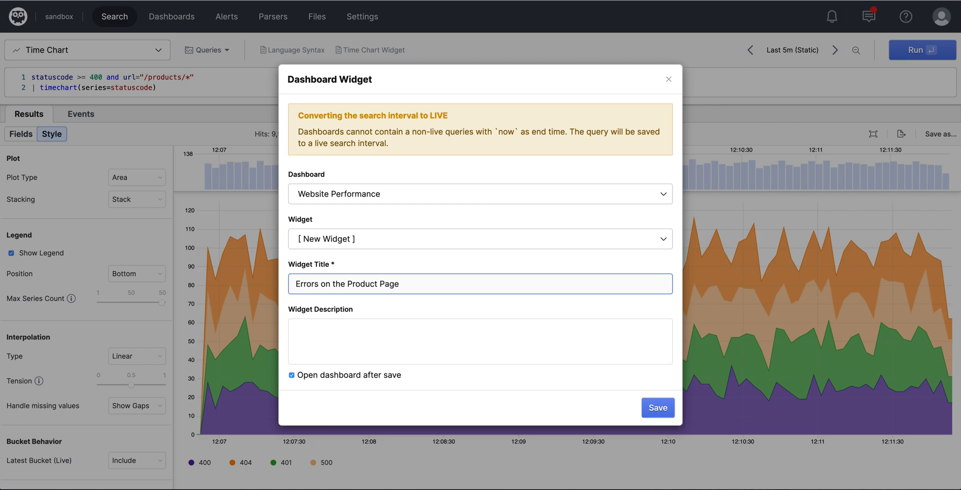
pyautogui.click(657, 407)
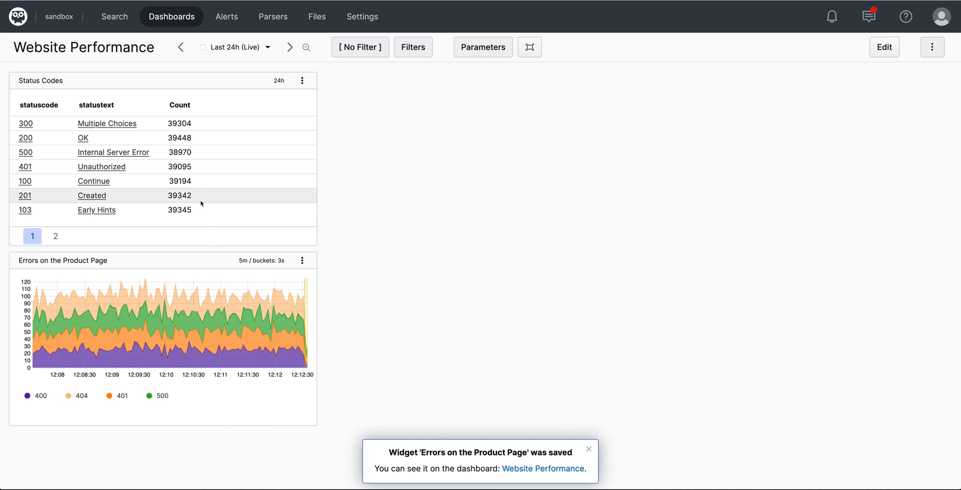
# Step: Run groupBy(method) | sort() and show the method counts as a bar chart
pyautogui.click(114, 17)
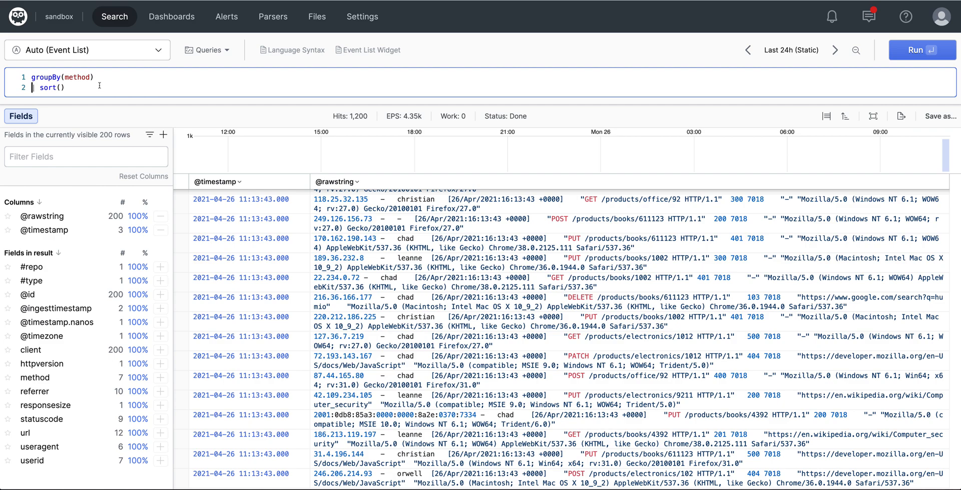
pyautogui.click(922, 50)
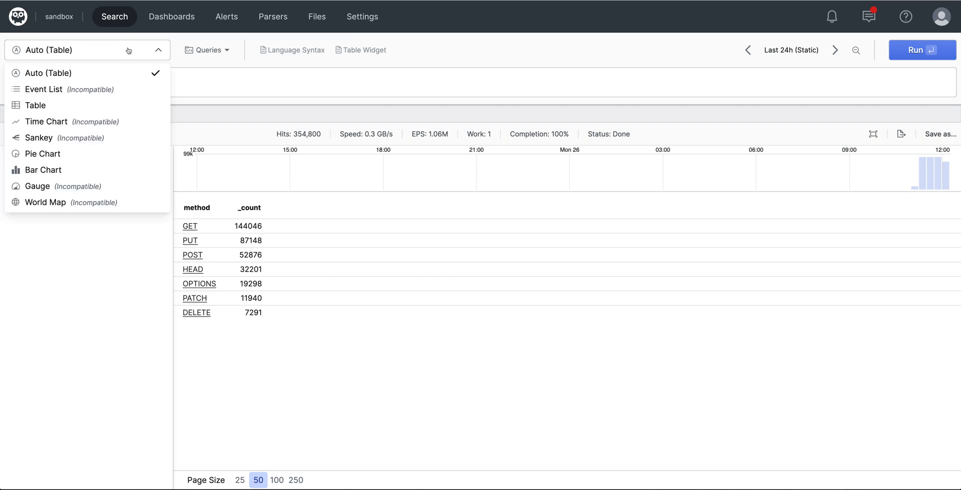
pyautogui.click(43, 153)
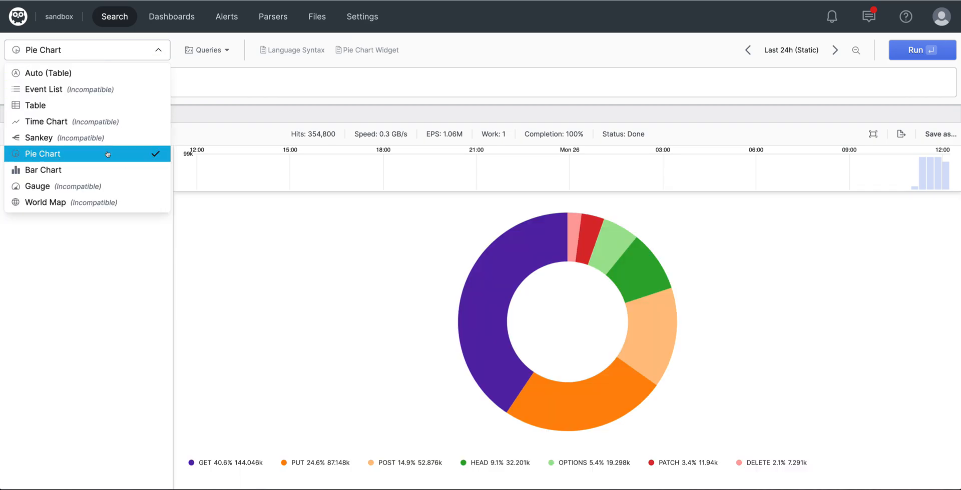
pyautogui.click(43, 170)
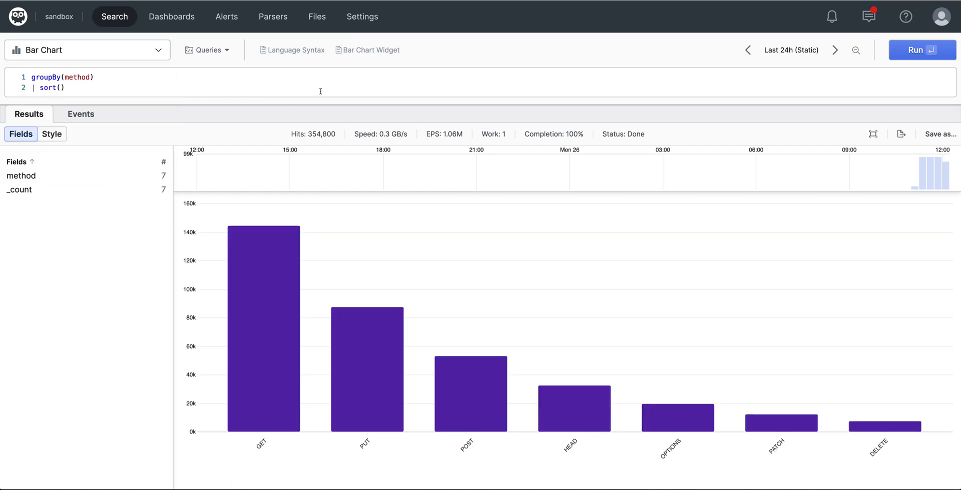
pyautogui.moveTo(885, 87)
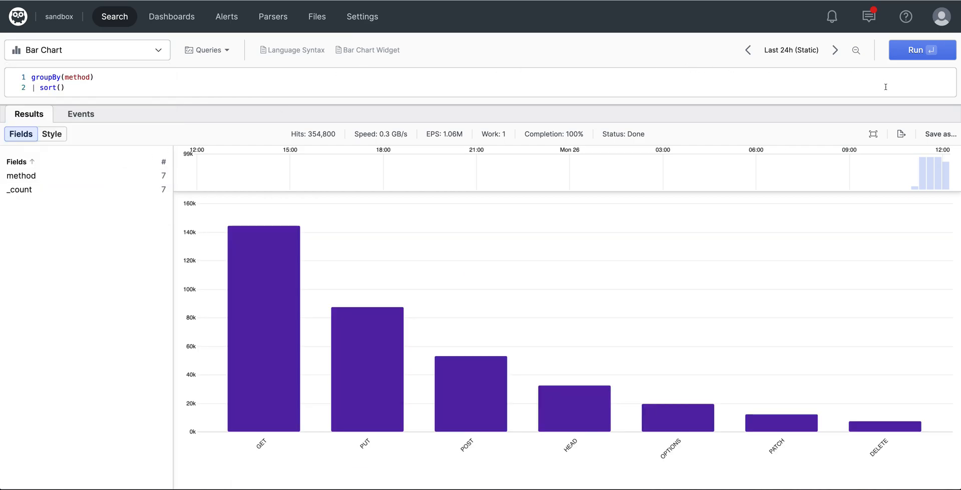
# Step: Save the bar chart as a 'Methods' widget on the Website Performance dashboard
pyautogui.click(942, 134)
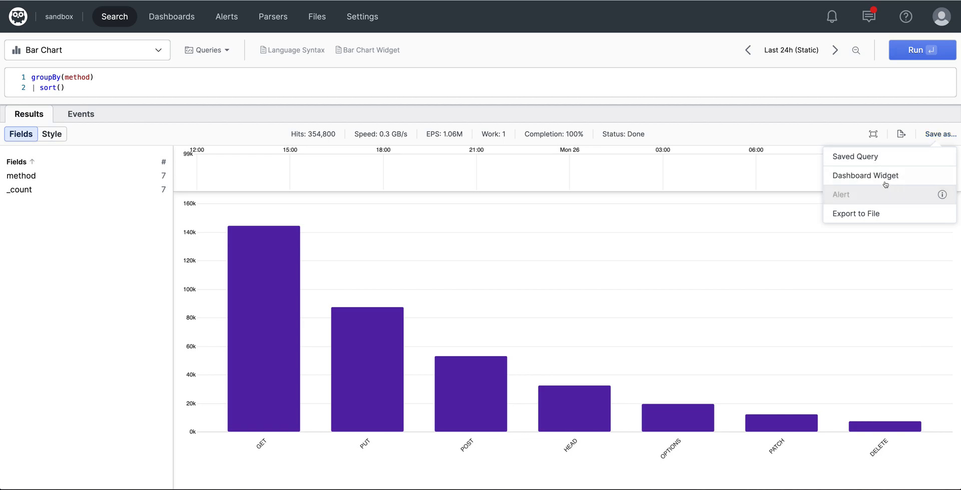
pyautogui.moveTo(883, 182)
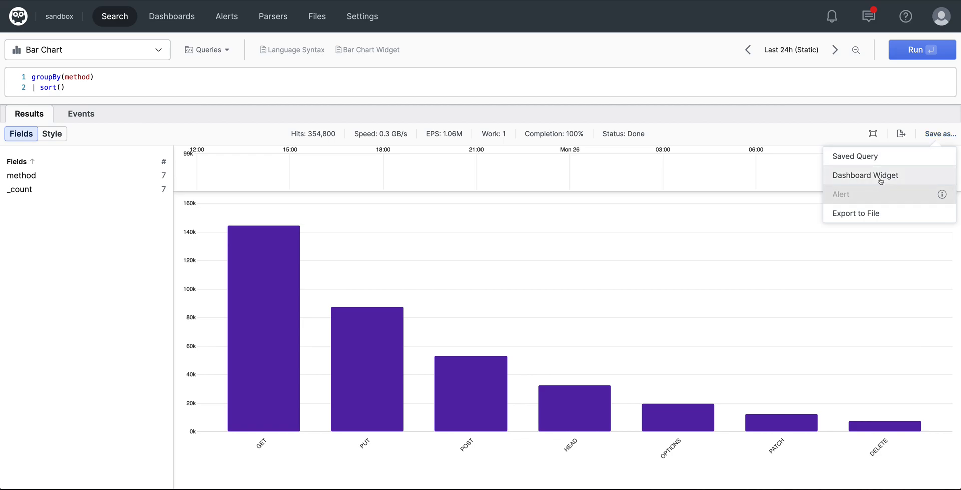
pyautogui.click(865, 175)
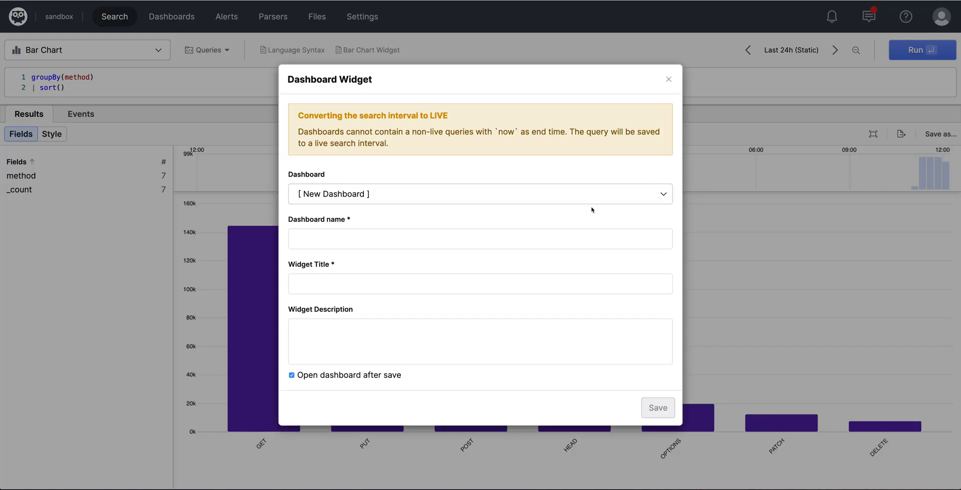
pyautogui.click(480, 195)
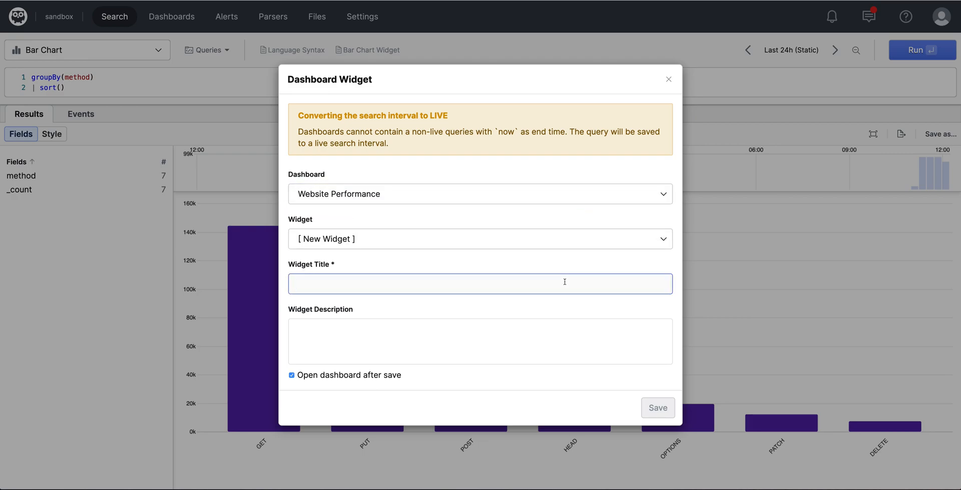
pyautogui.write('Met')
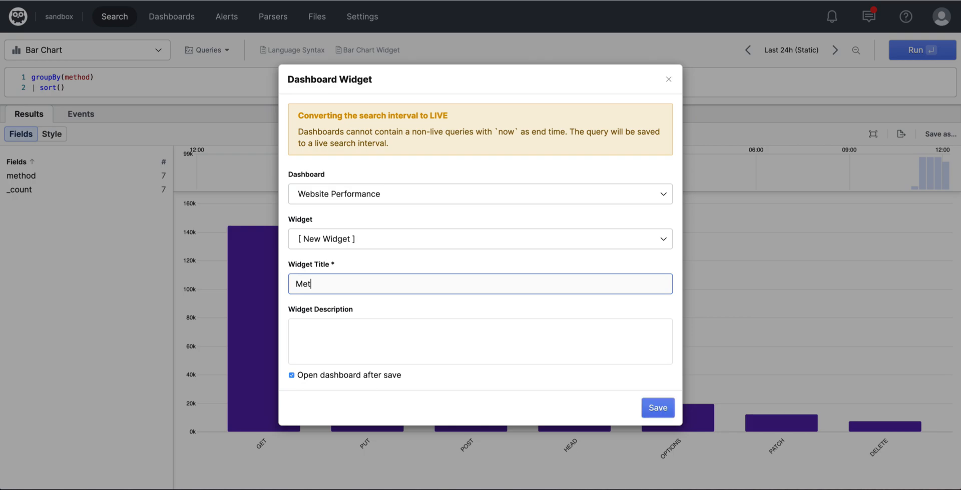
pyautogui.write('hods')
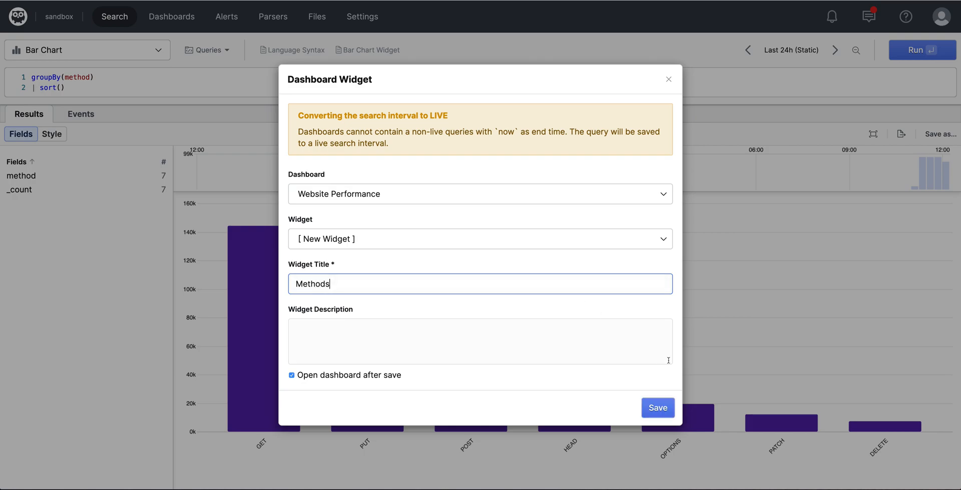
pyautogui.click(656, 407)
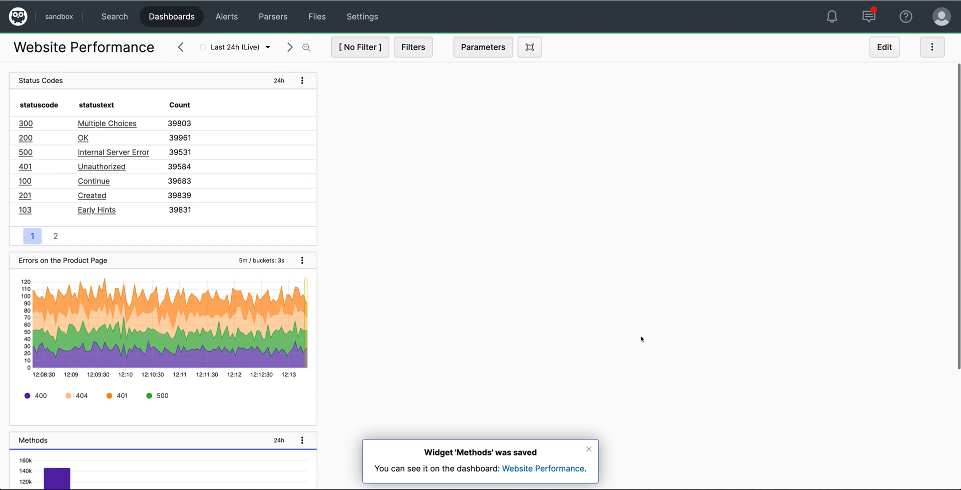
pyautogui.moveTo(661, 197)
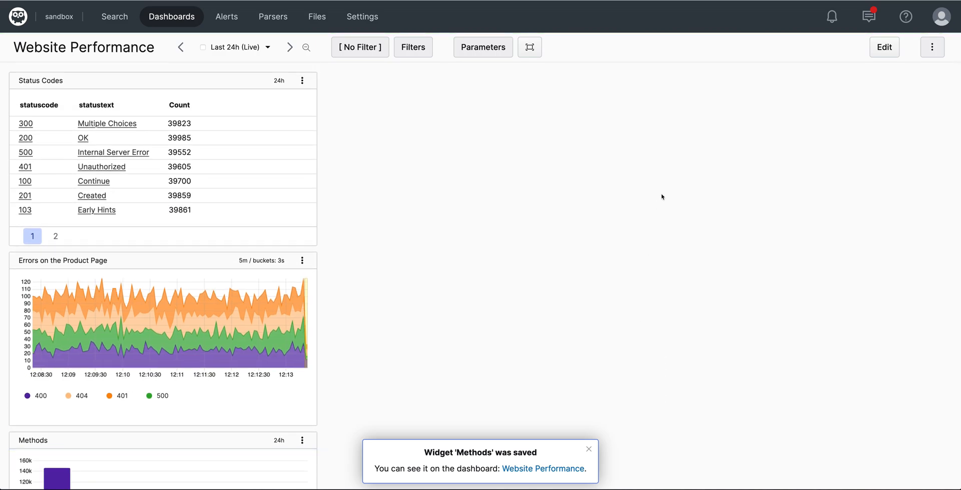
# Step: In edit mode, widen Methods beside Status Codes and stretch the error chart across the full width
pyautogui.click(884, 47)
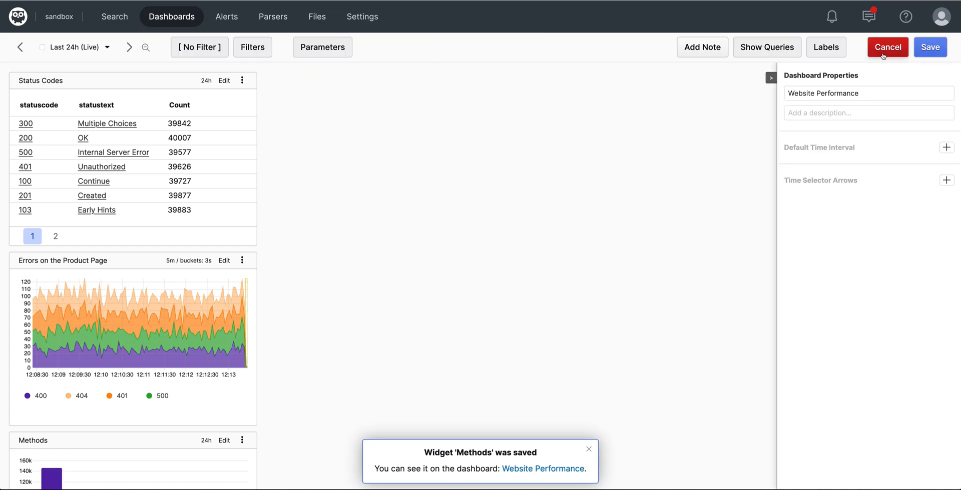
pyautogui.moveTo(229, 322)
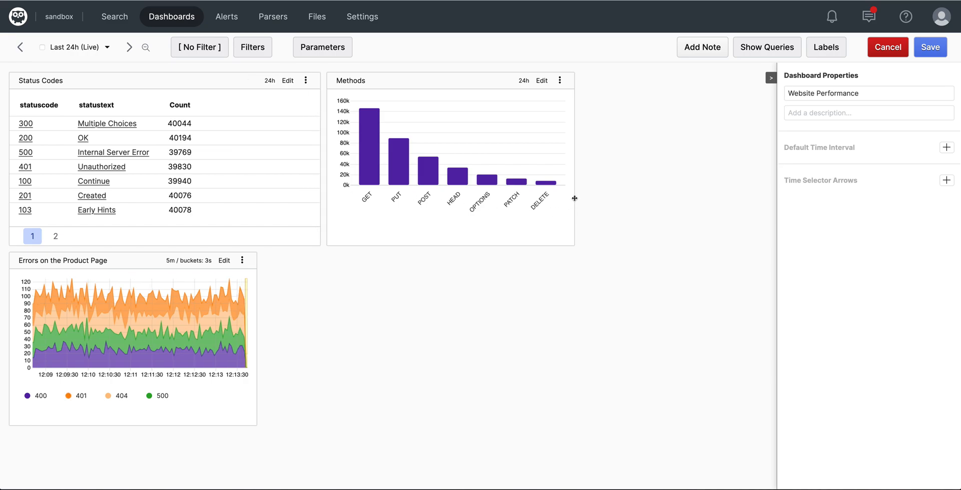
pyautogui.moveTo(575, 198); pyautogui.dragTo(637, 199)
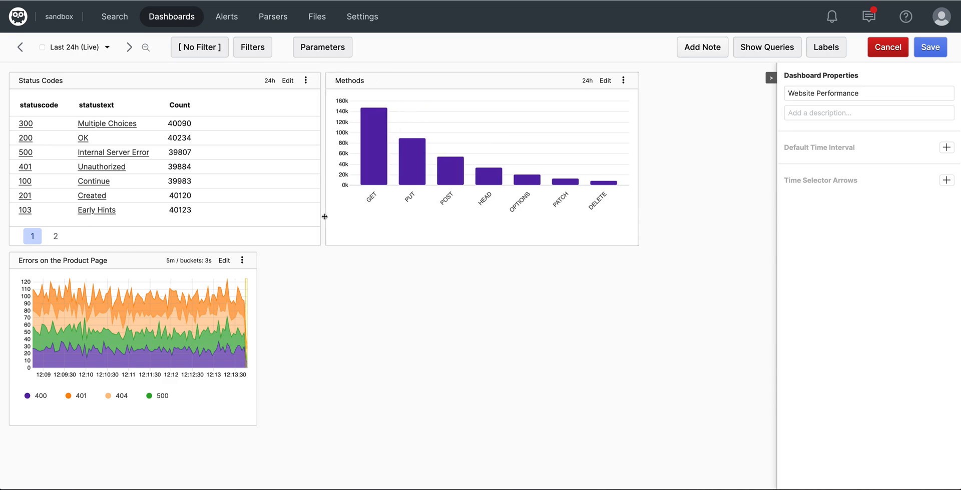
pyautogui.moveTo(257, 300)
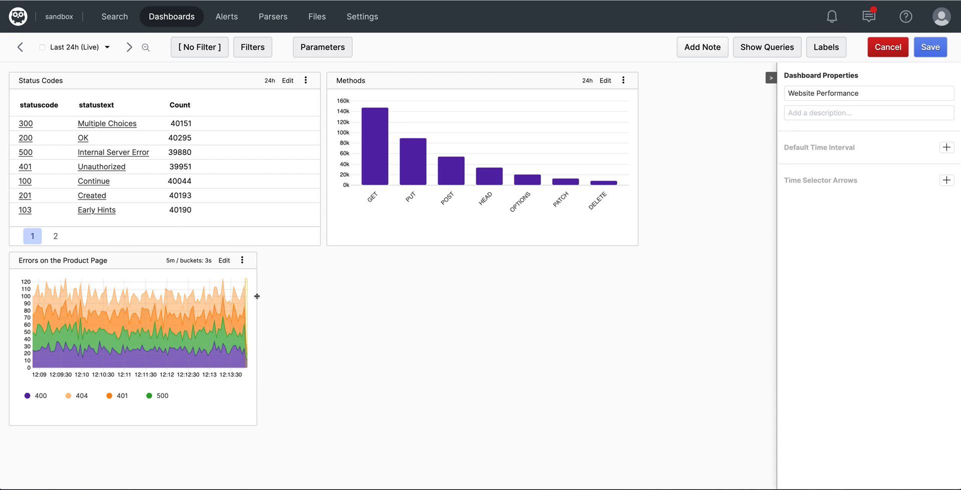
pyautogui.moveTo(267, 296)
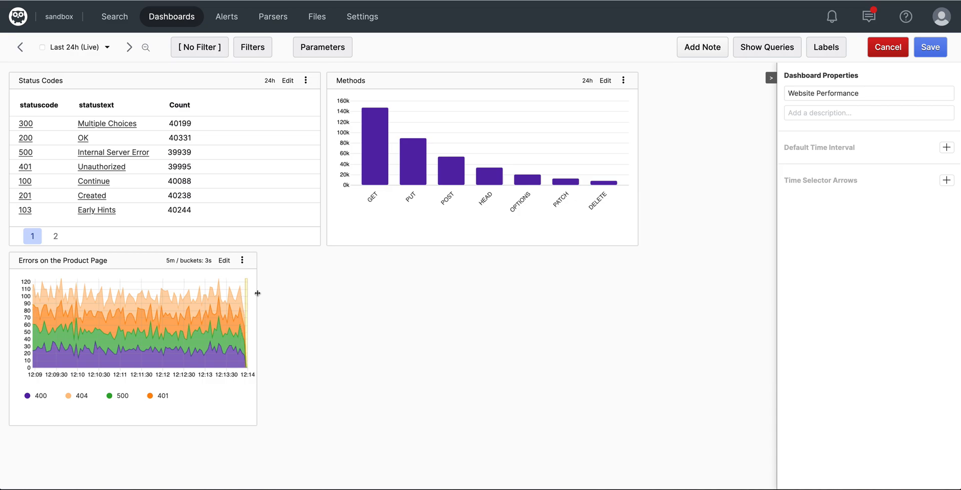
pyautogui.moveTo(257, 293); pyautogui.dragTo(638, 288)
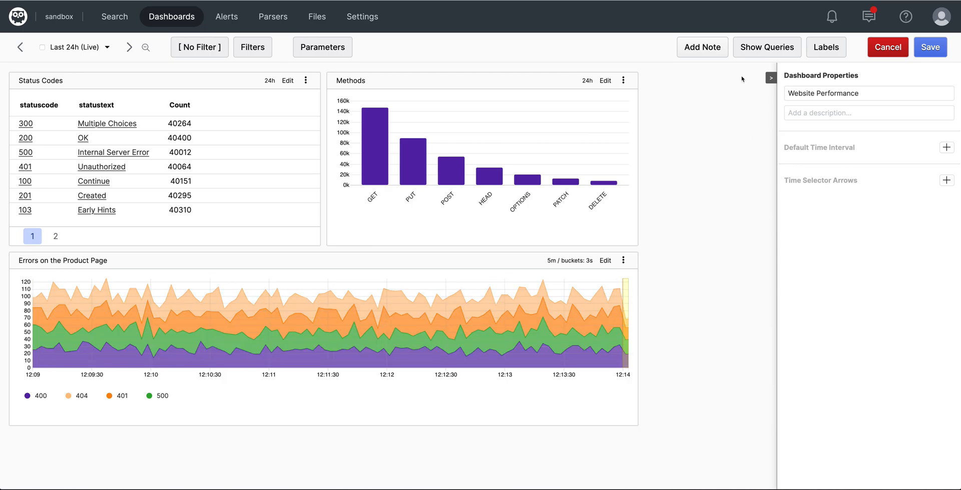
# Step: Toggle Show/Hide Queries to check the widgets, then save the new layout
pyautogui.click(765, 47)
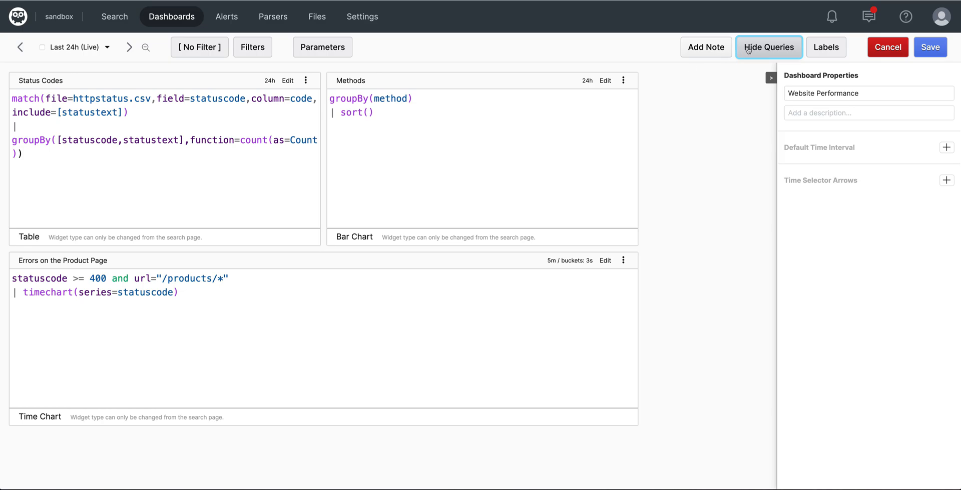
pyautogui.click(767, 47)
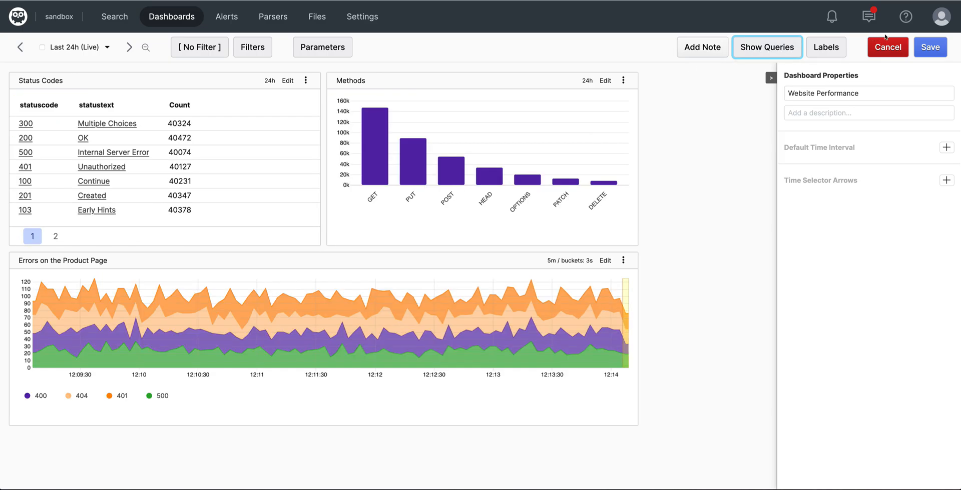
pyautogui.click(930, 47)
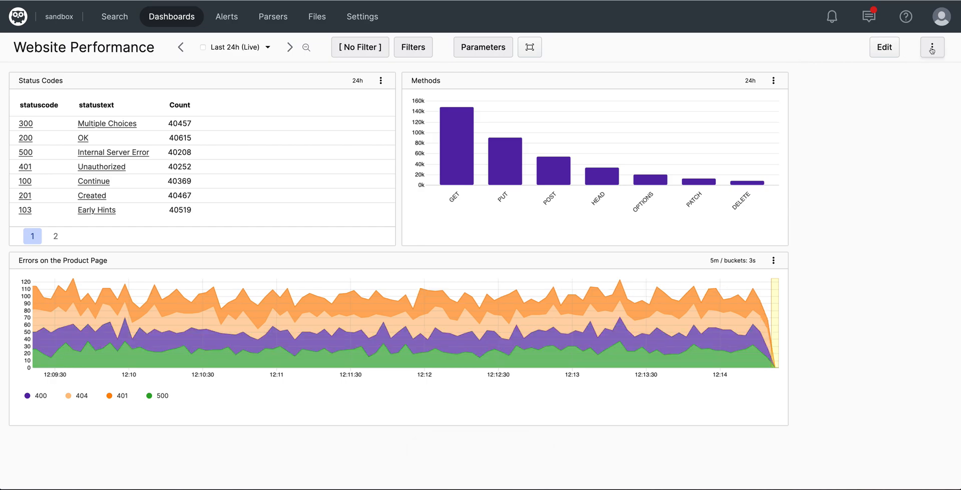
# Step: Create a shared wall-monitor link named WebLink for the dashboard
pyautogui.click(932, 47)
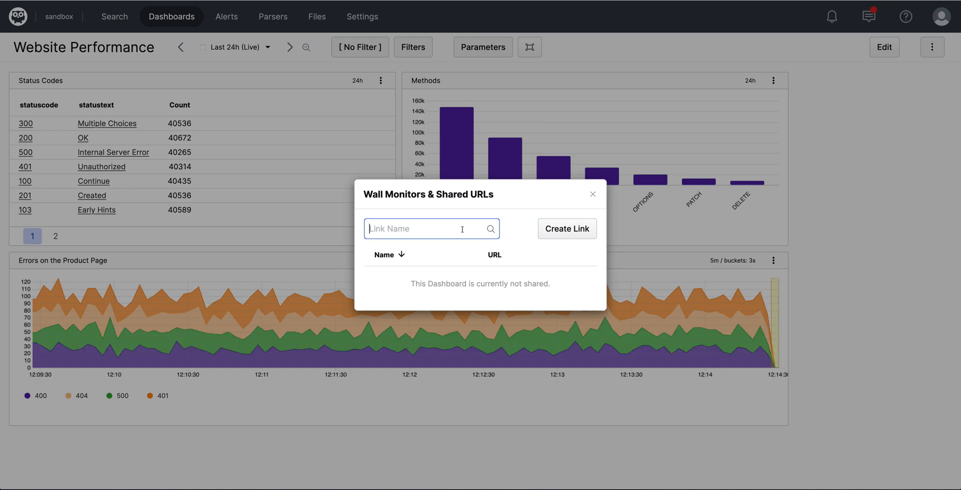
pyautogui.write('W')
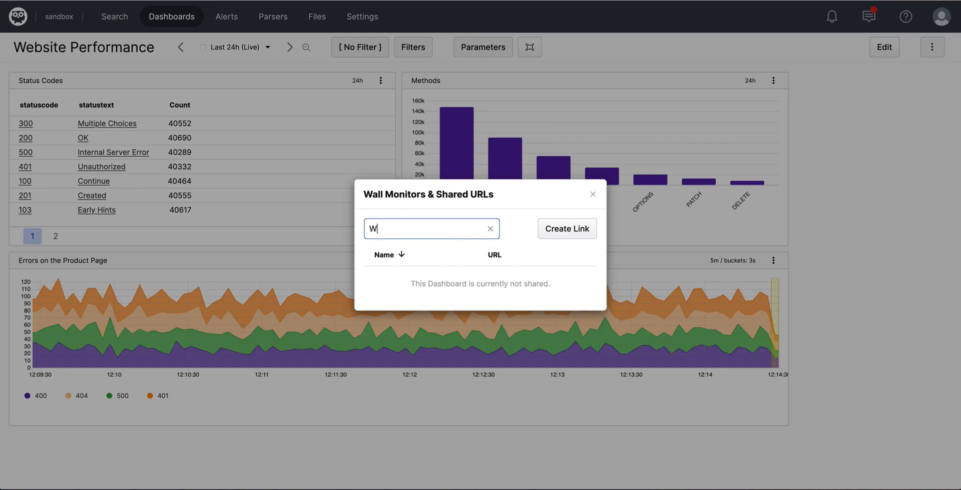
pyautogui.write('est==')
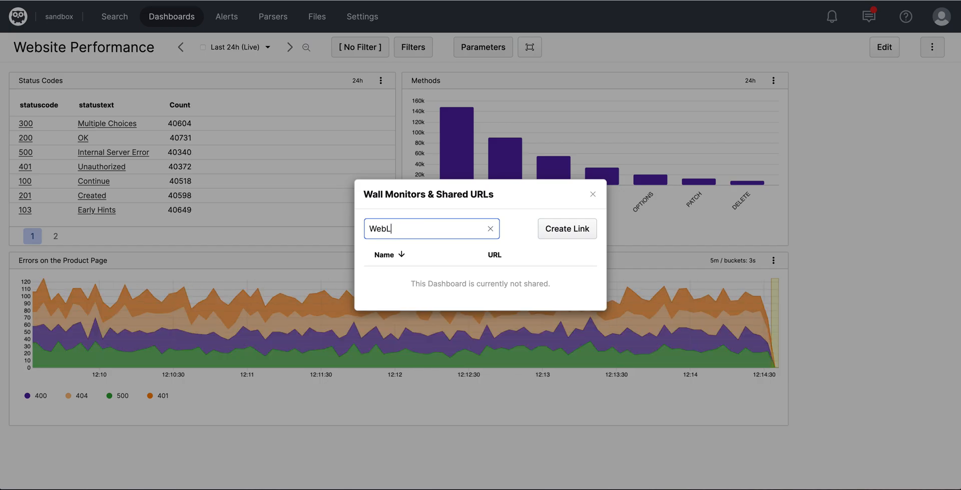
pyautogui.write('ink')
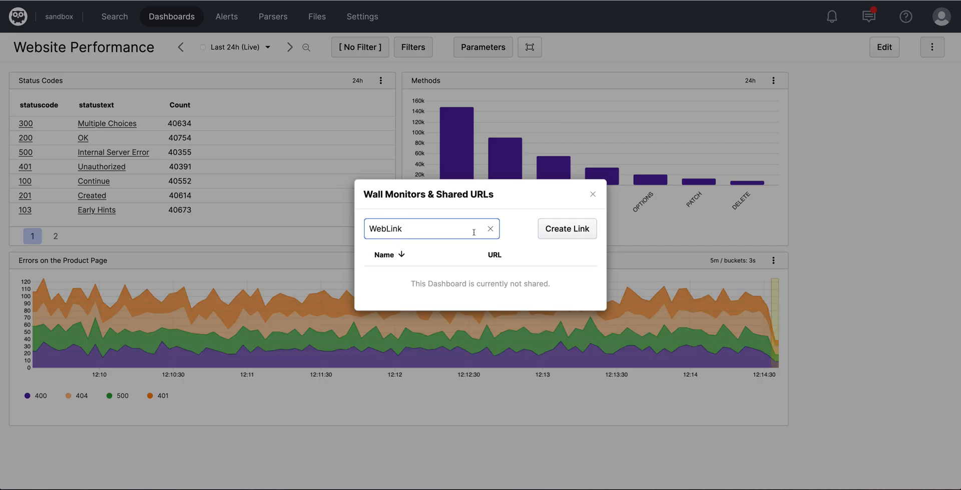
pyautogui.click(566, 228)
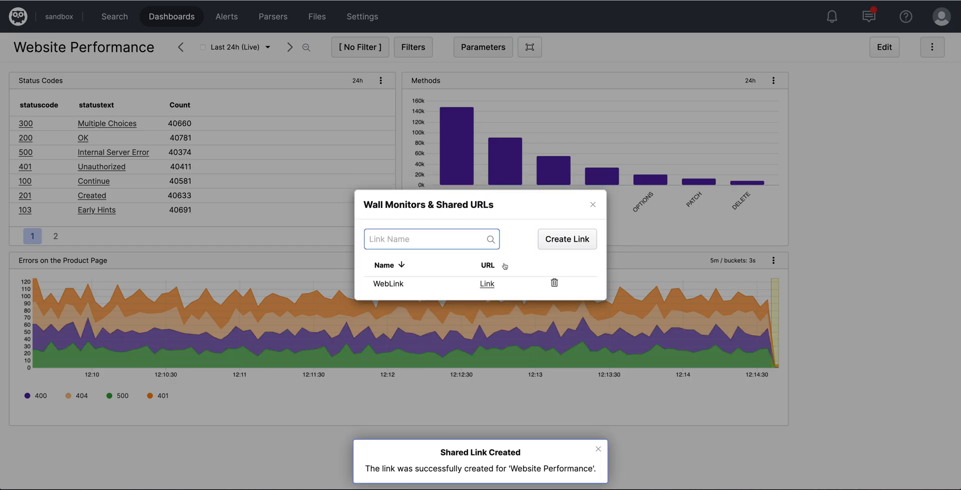
# Step: Copy the WebLink address to try it in a new browser window
pyautogui.click(486, 284)
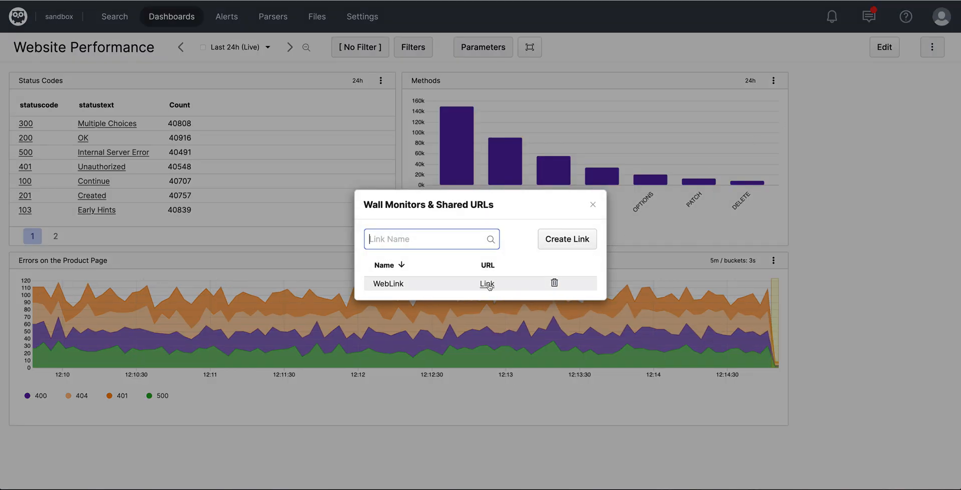
pyautogui.rightClick(486, 284)
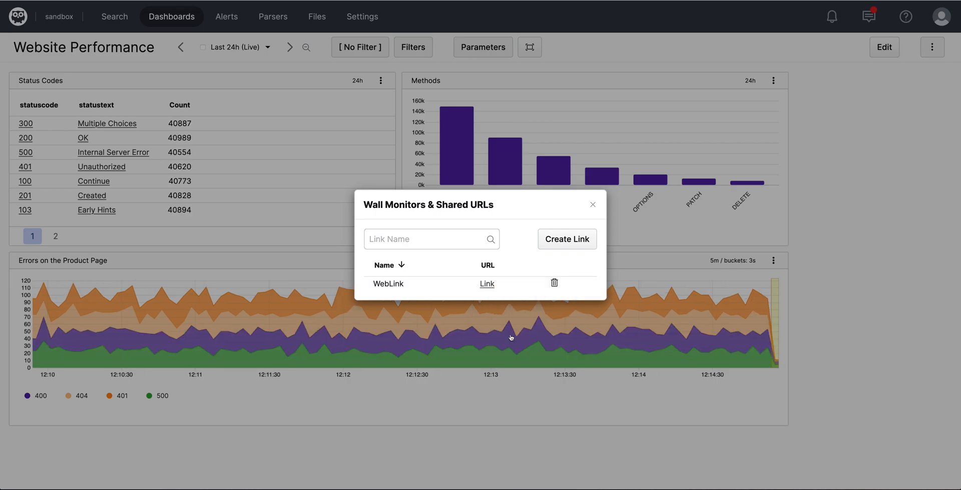
pyautogui.click(486, 284)
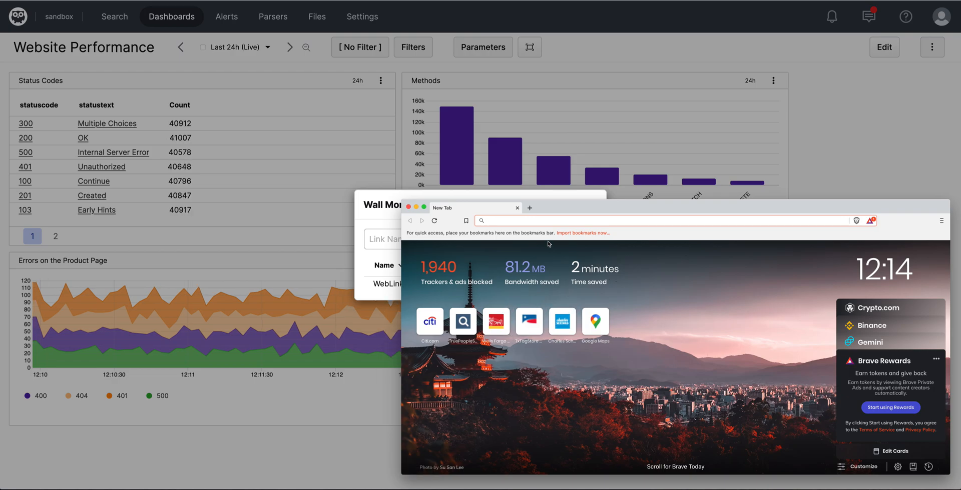